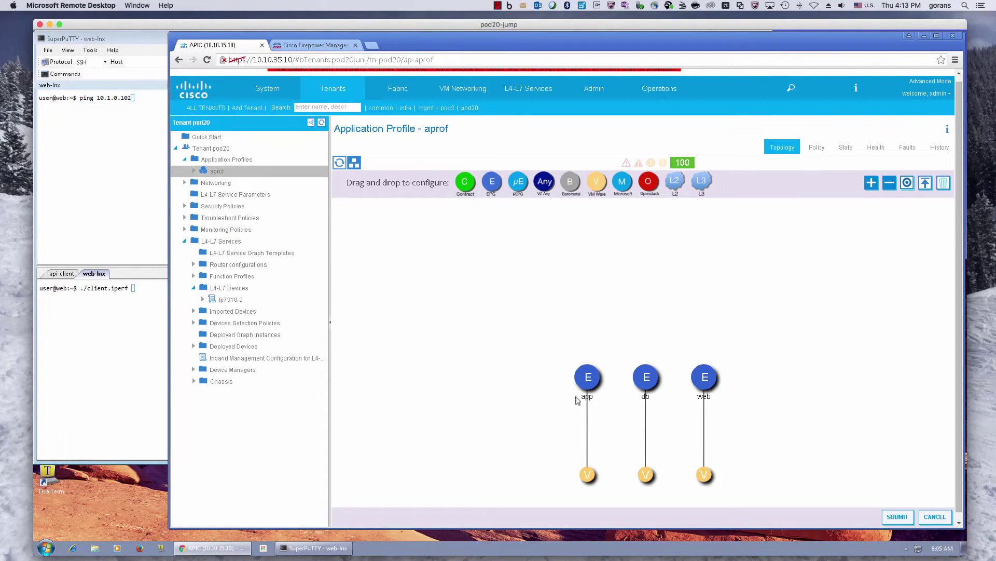
pyautogui.moveTo(746, 388)
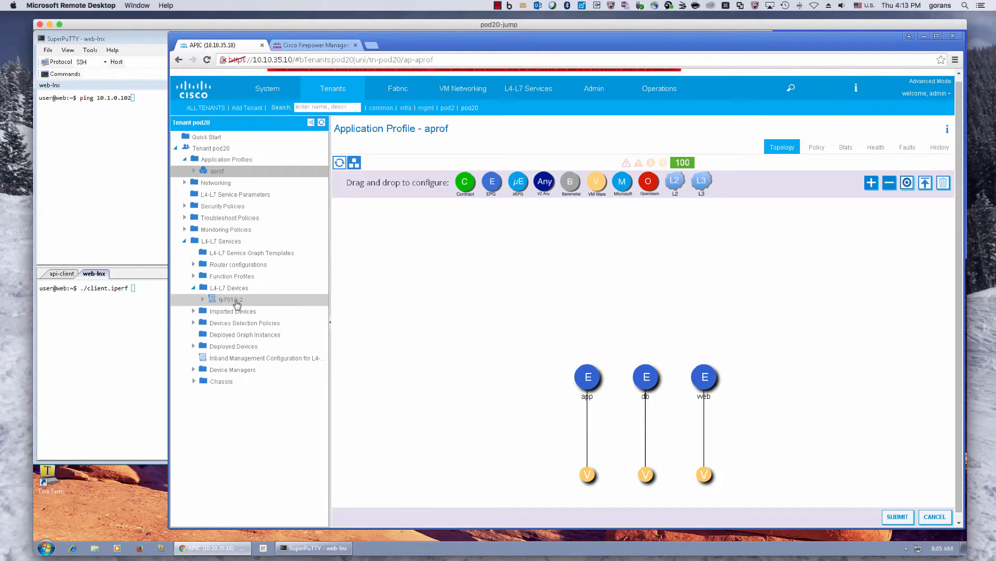
# View fp7010-2's interfaces and cluster settings from the L4-L7 Devices tree.
pyautogui.click(229, 299)
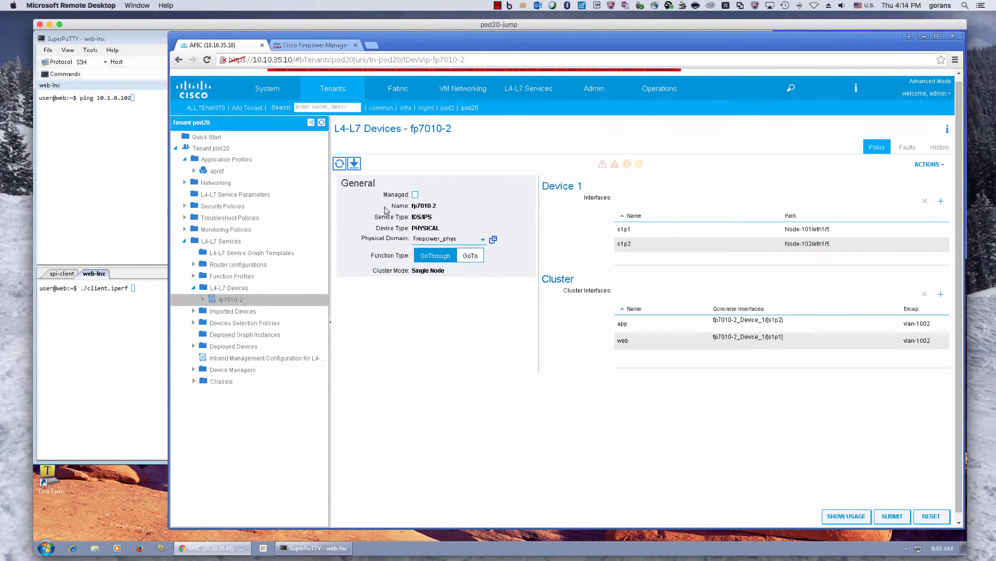
pyautogui.moveTo(417, 213)
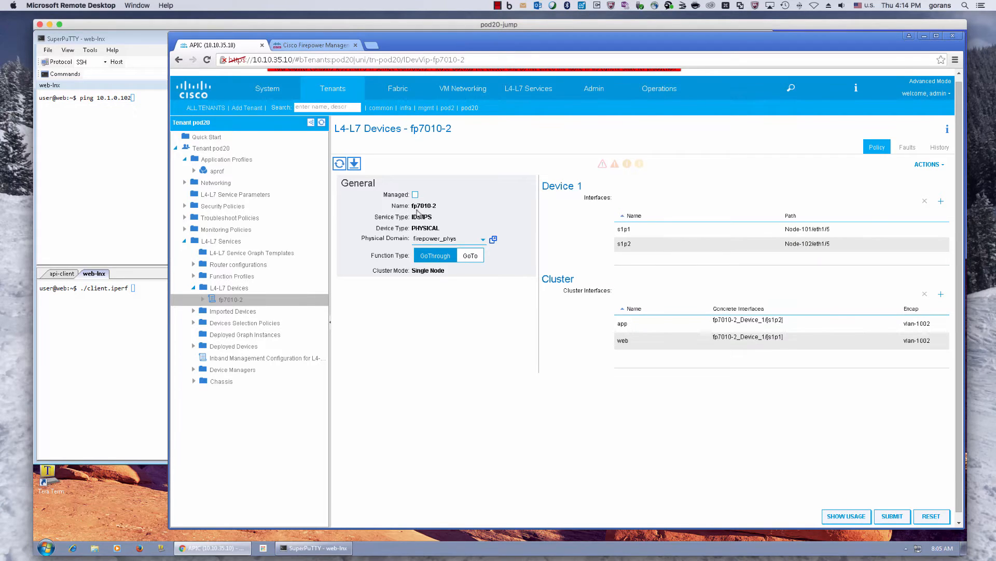
pyautogui.moveTo(435, 222)
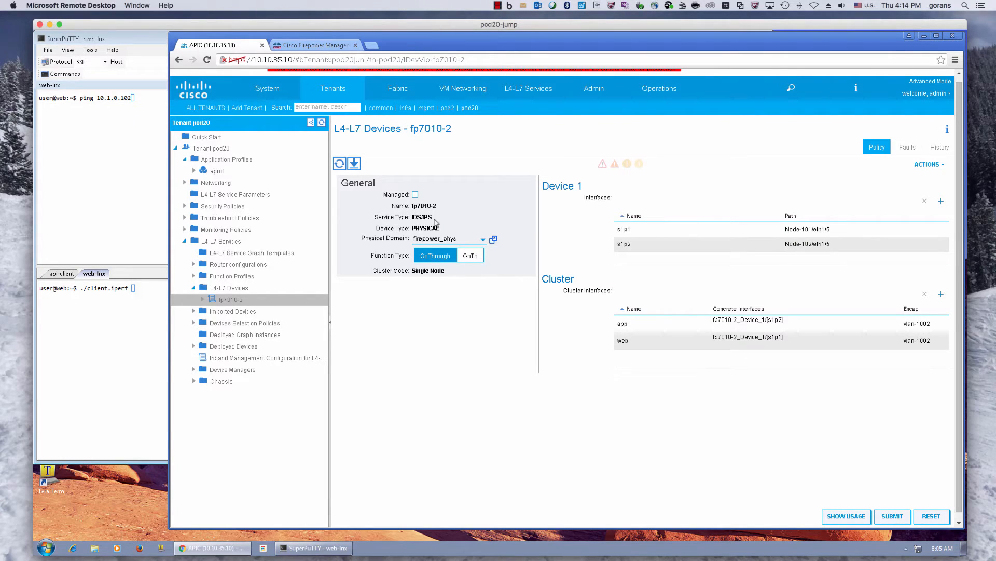
pyautogui.moveTo(454, 291)
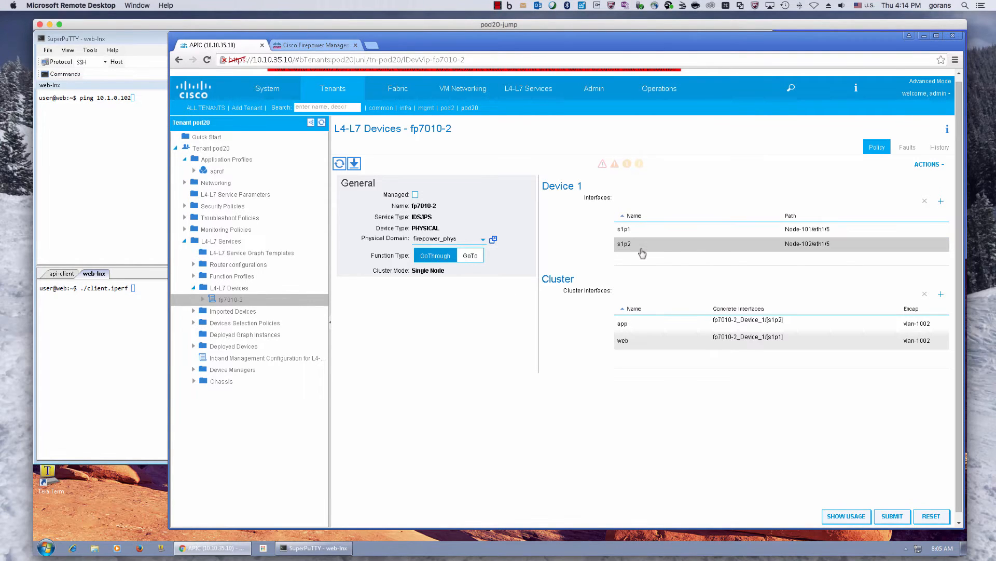
pyautogui.moveTo(839, 236)
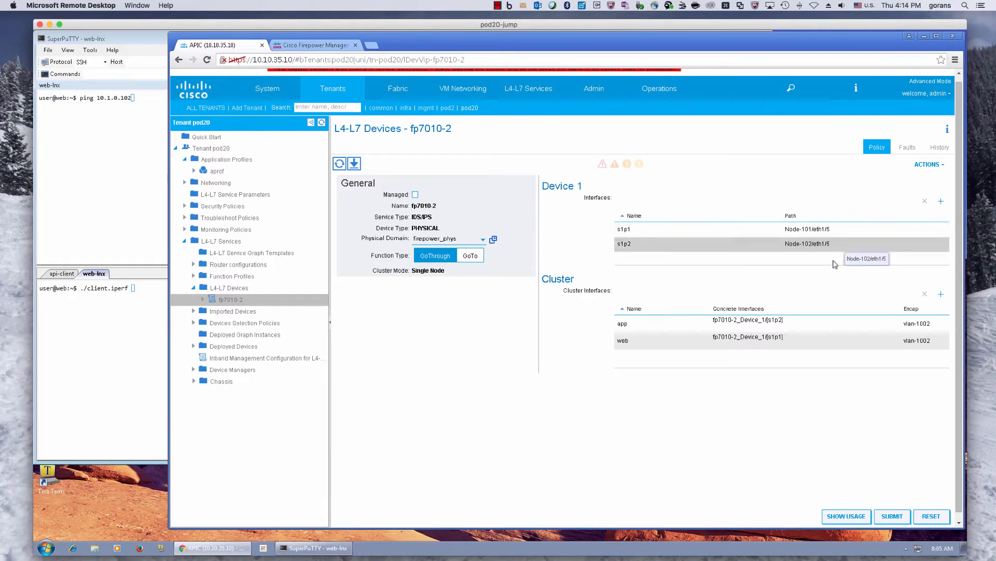
pyautogui.moveTo(803, 253)
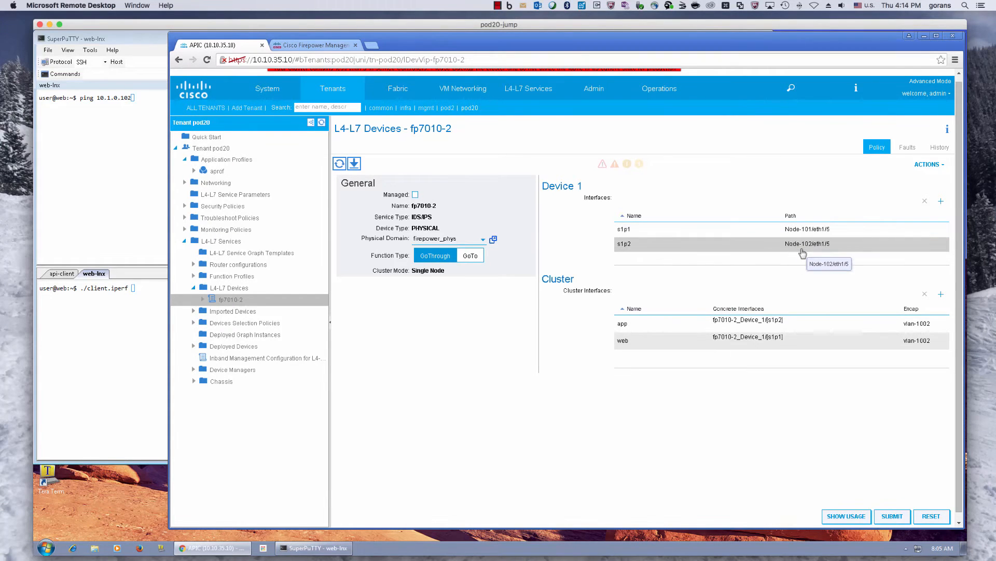
pyautogui.moveTo(856, 338)
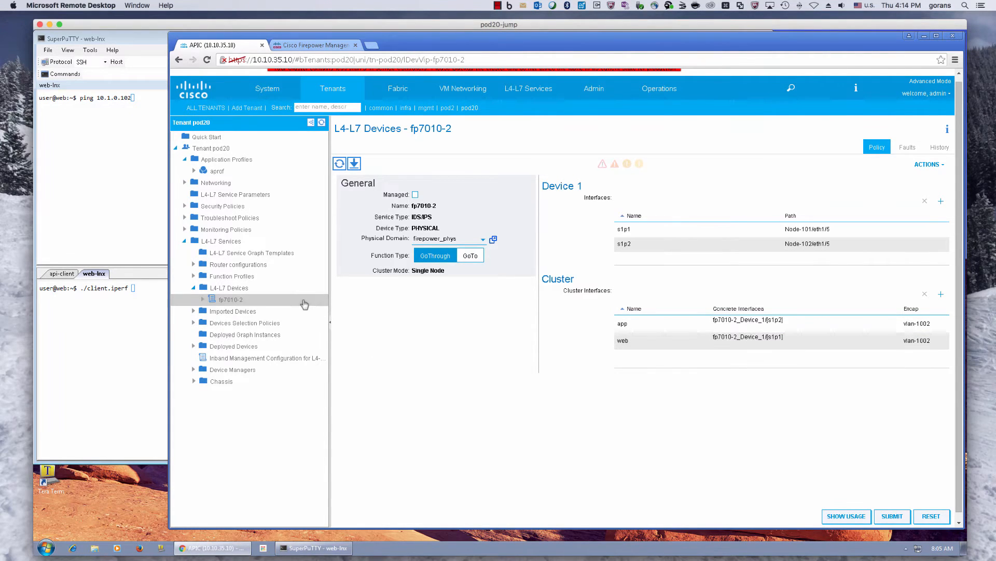
pyautogui.moveTo(423, 281)
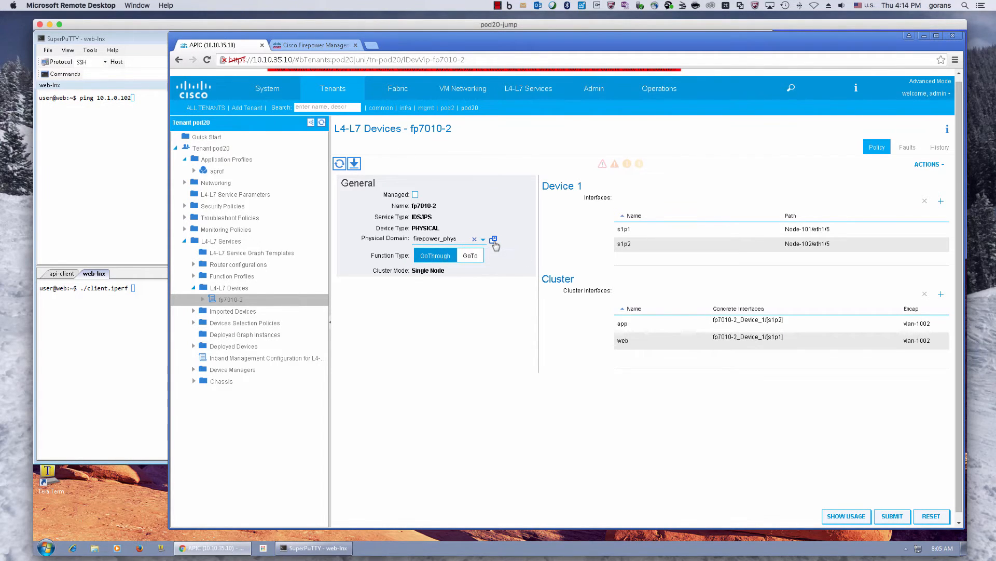
pyautogui.click(494, 241)
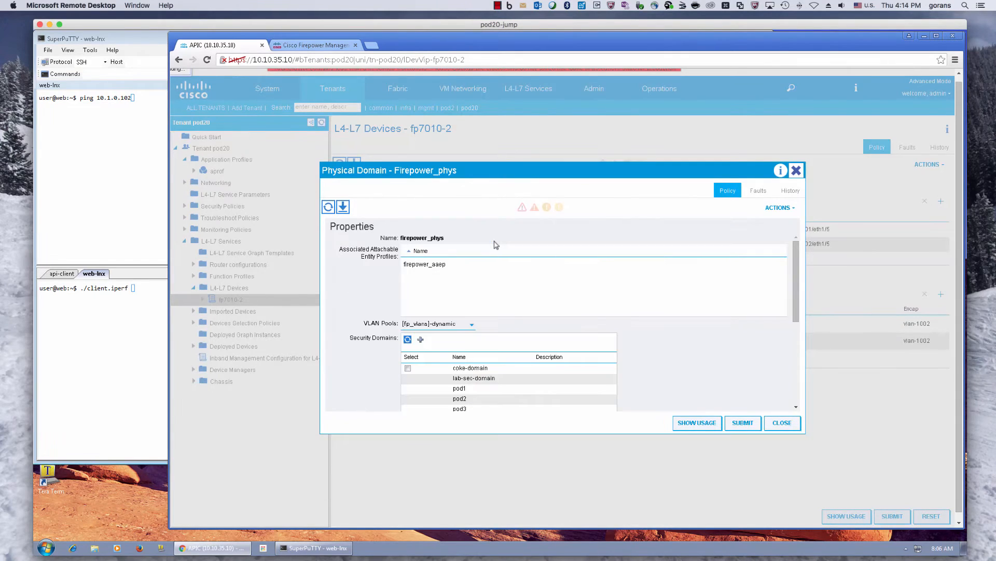
pyautogui.click(407, 377)
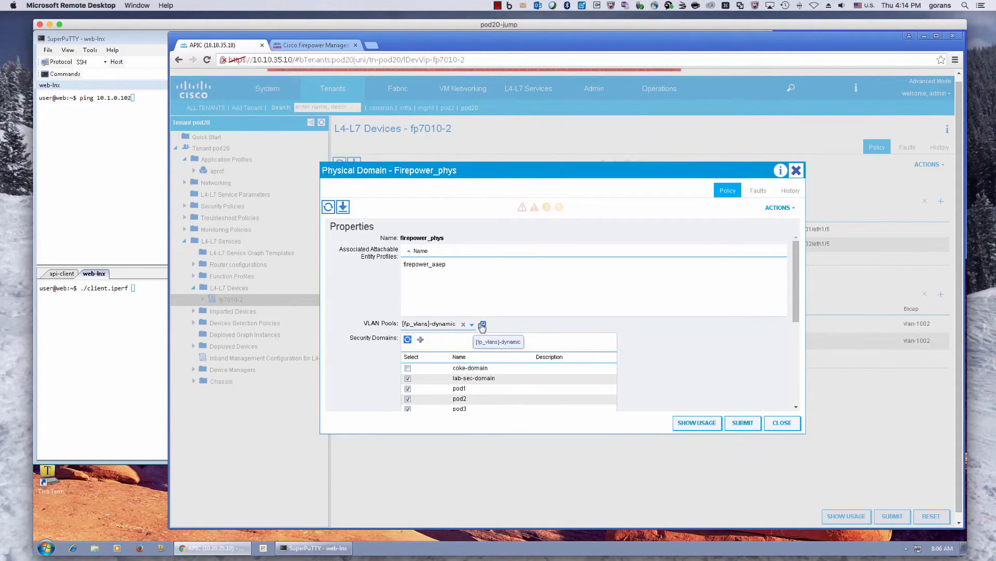
pyautogui.click(482, 325)
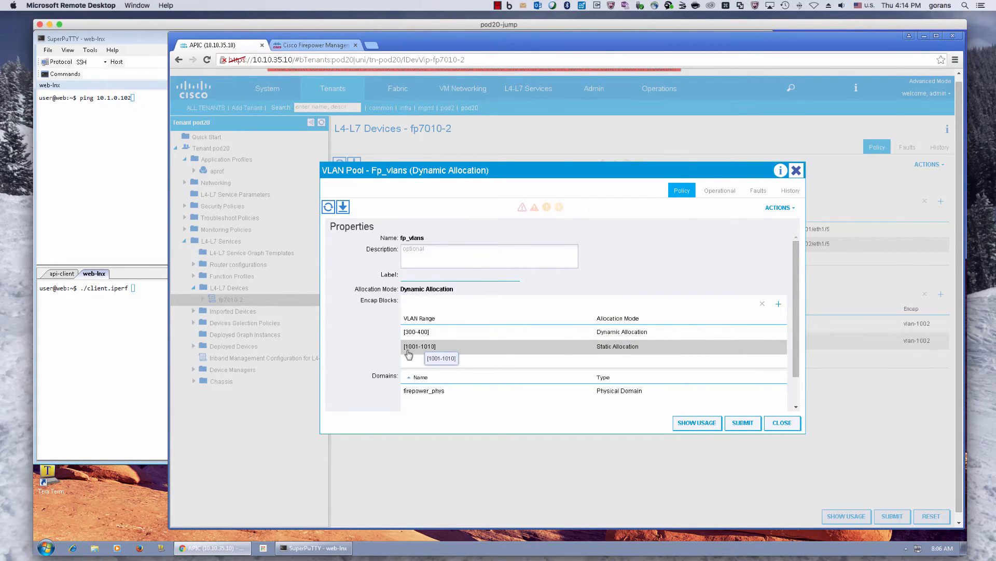
pyautogui.moveTo(442, 354)
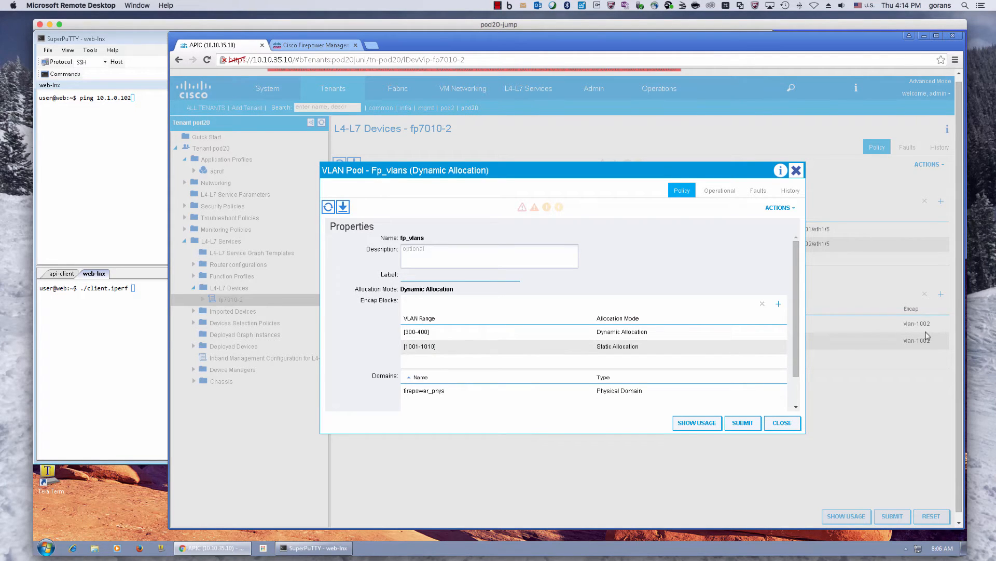
pyautogui.click(442, 346)
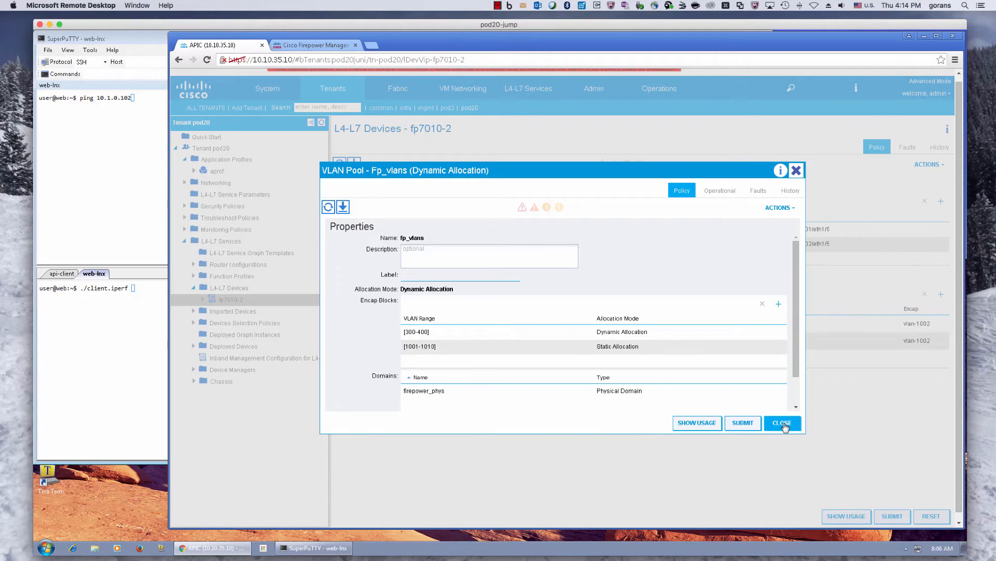
pyautogui.click(423, 391)
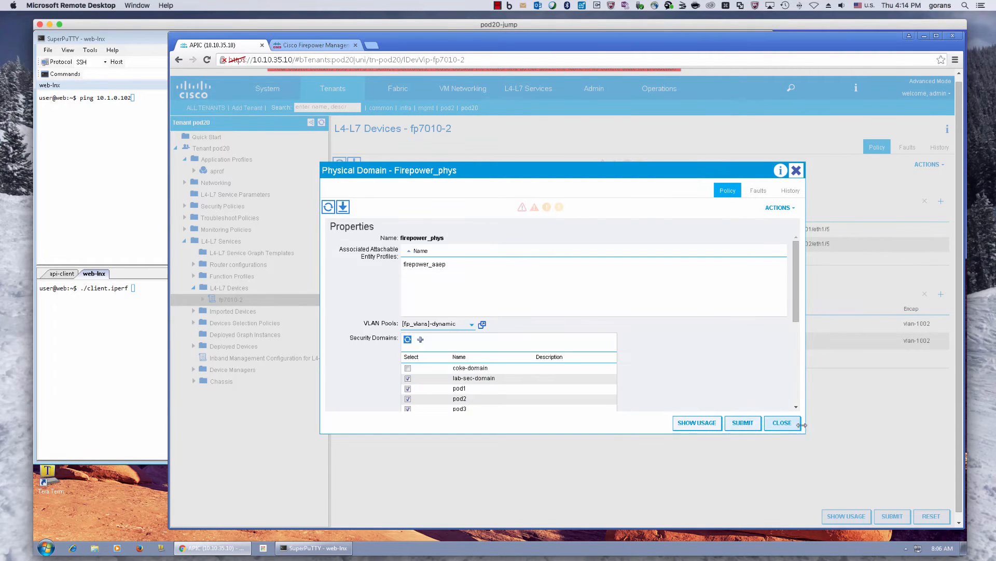
pyautogui.click(782, 422)
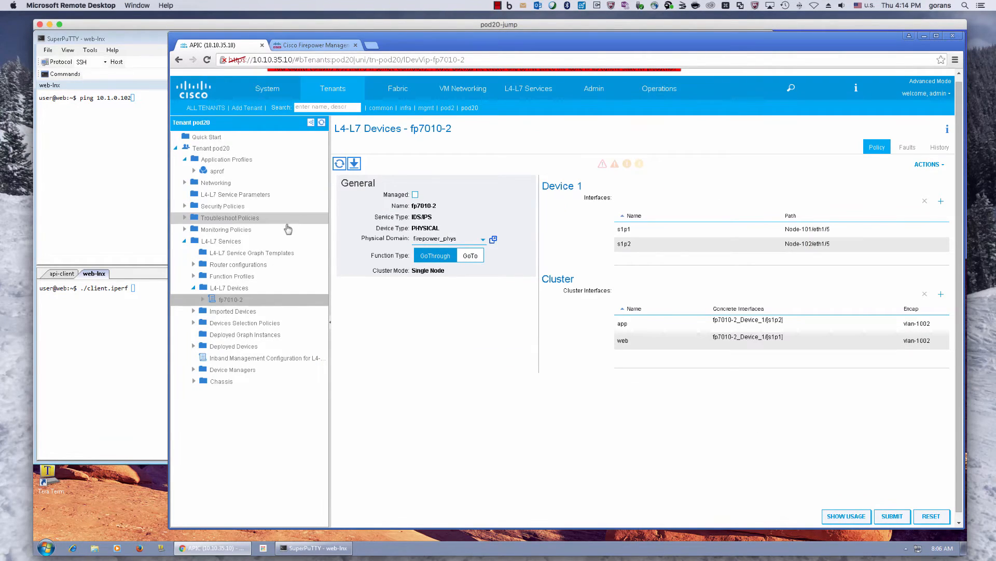
pyautogui.moveTo(251, 252)
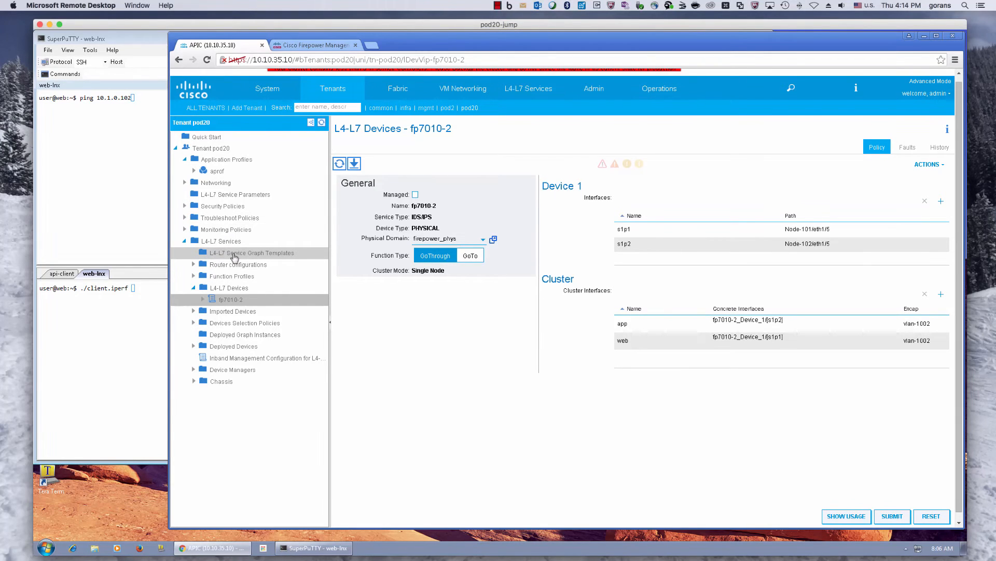
# Add a new L4-L7 service graph template named bypass-ngips and submit it.
pyautogui.click(251, 252)
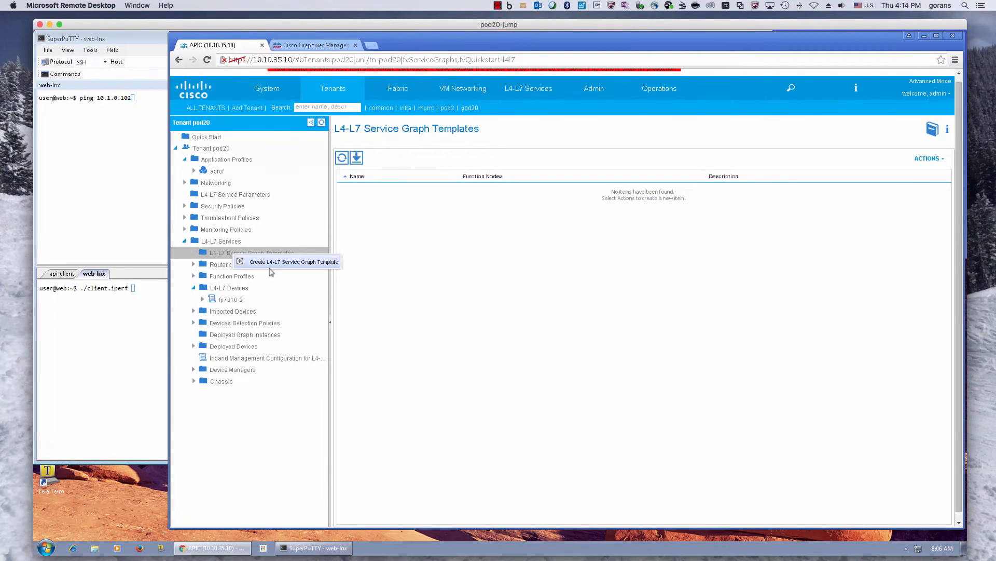
pyautogui.click(292, 262)
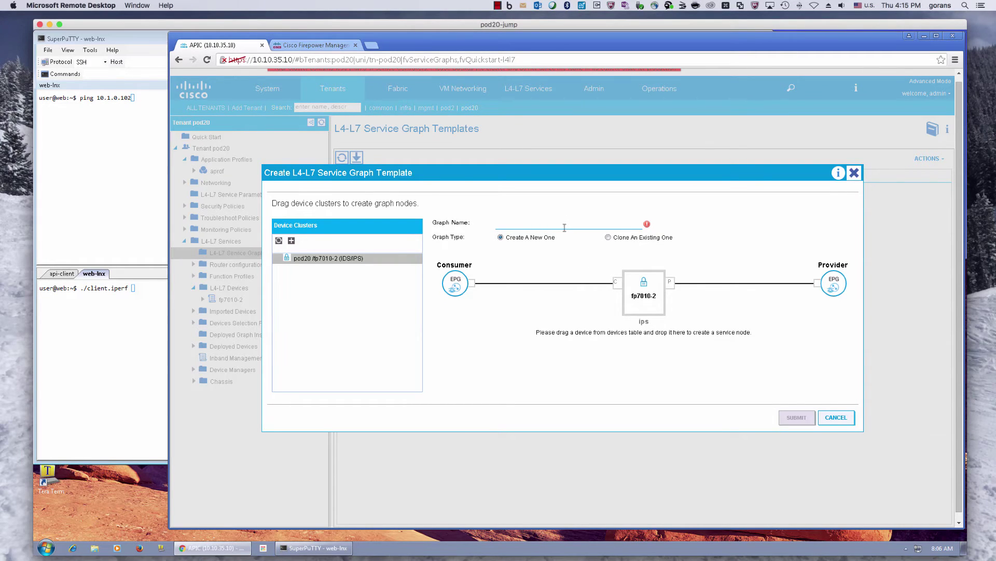
pyautogui.write('bypass-ips')
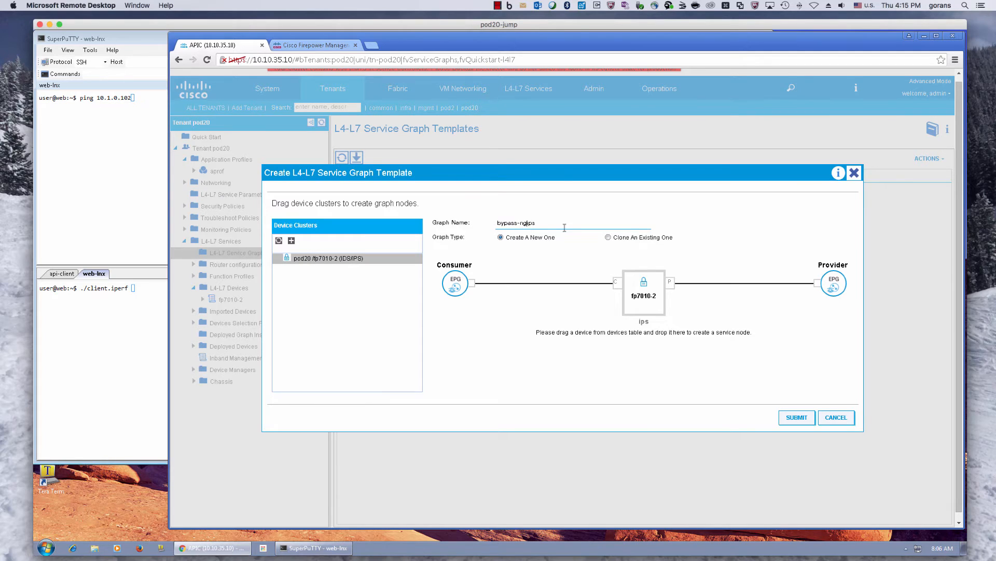
pyautogui.click(796, 417)
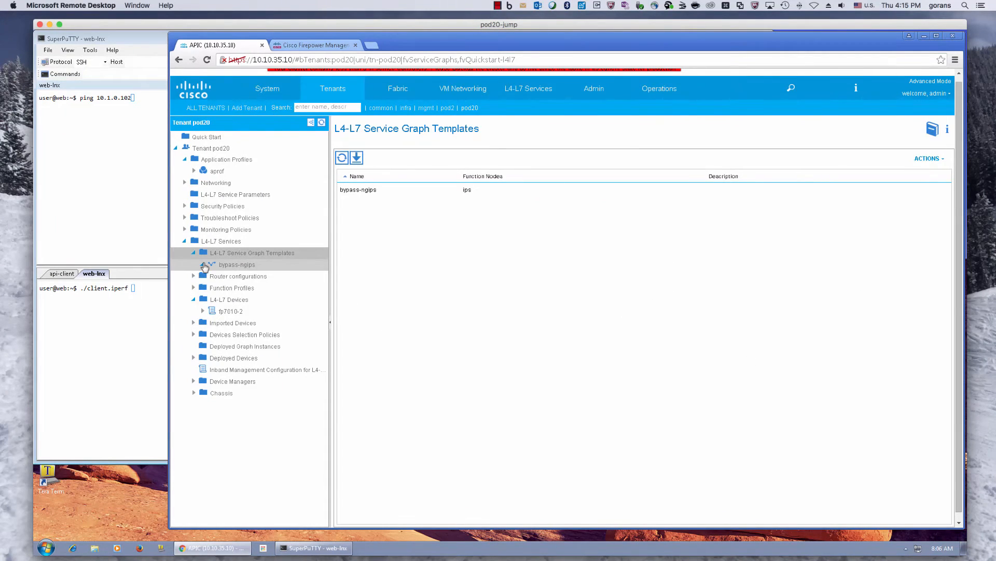
# In the bypass-ngips template's Policy properties, turn off Unicast Route on connection C2.
pyautogui.click(253, 276)
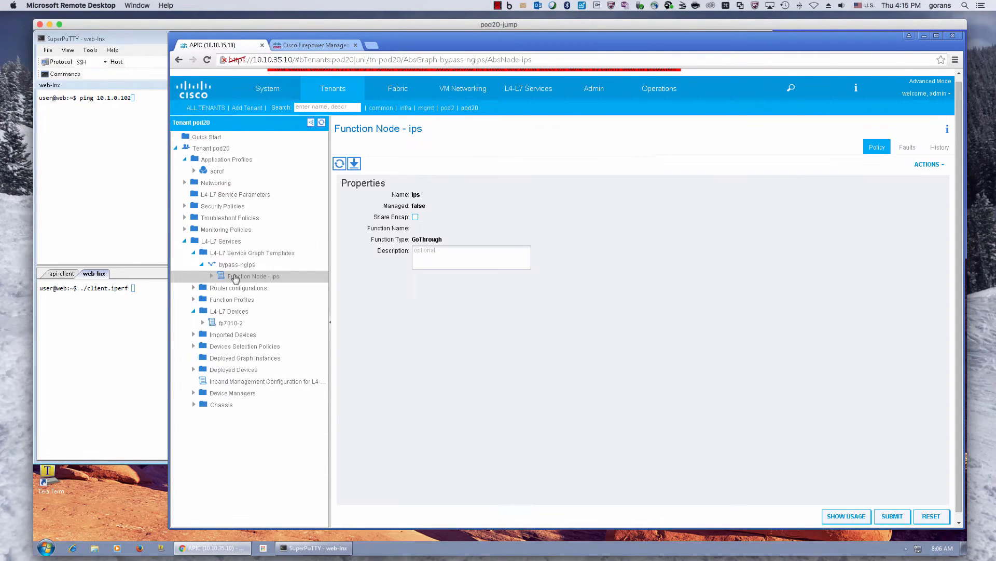
pyautogui.click(236, 264)
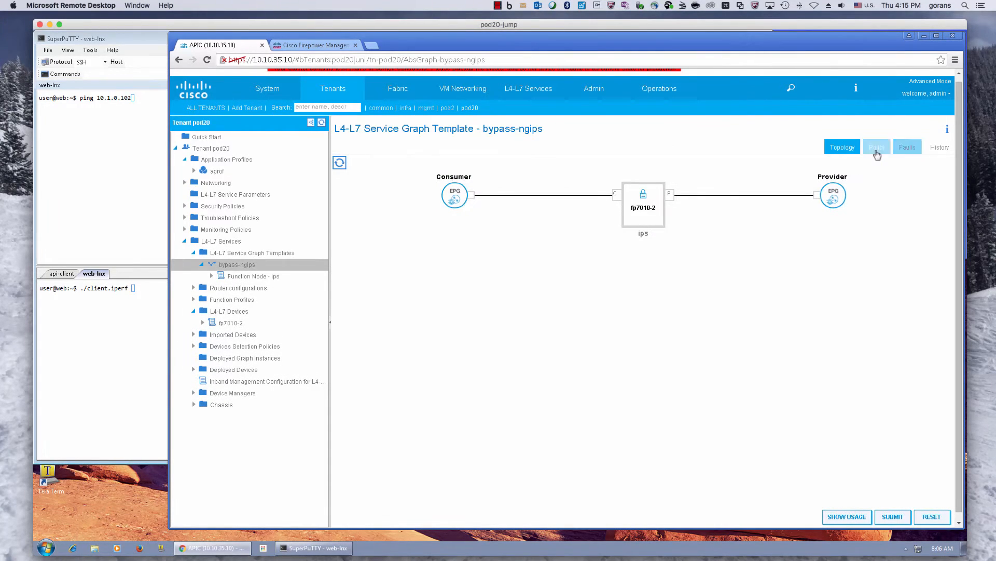
pyautogui.click(876, 146)
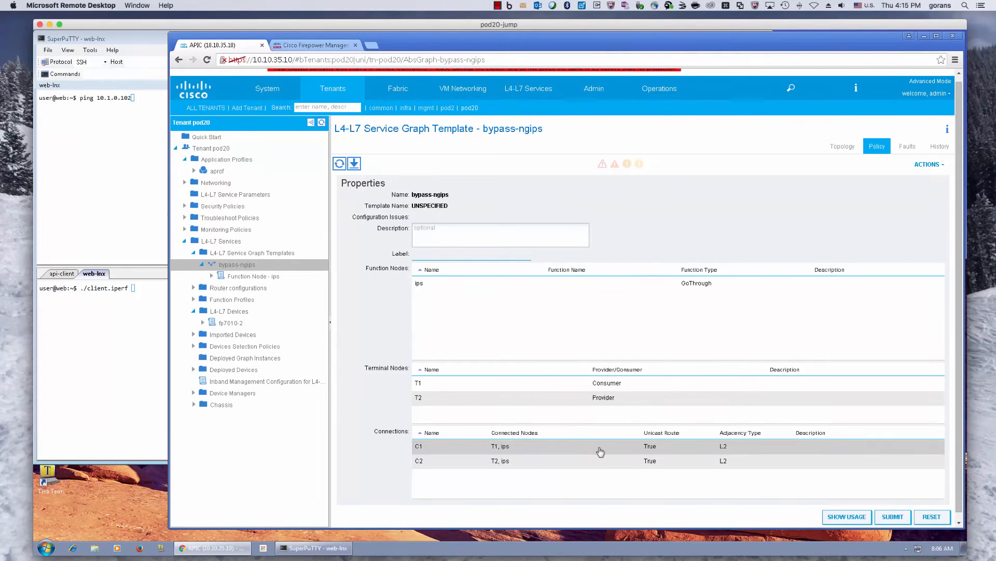
pyautogui.moveTo(671, 447)
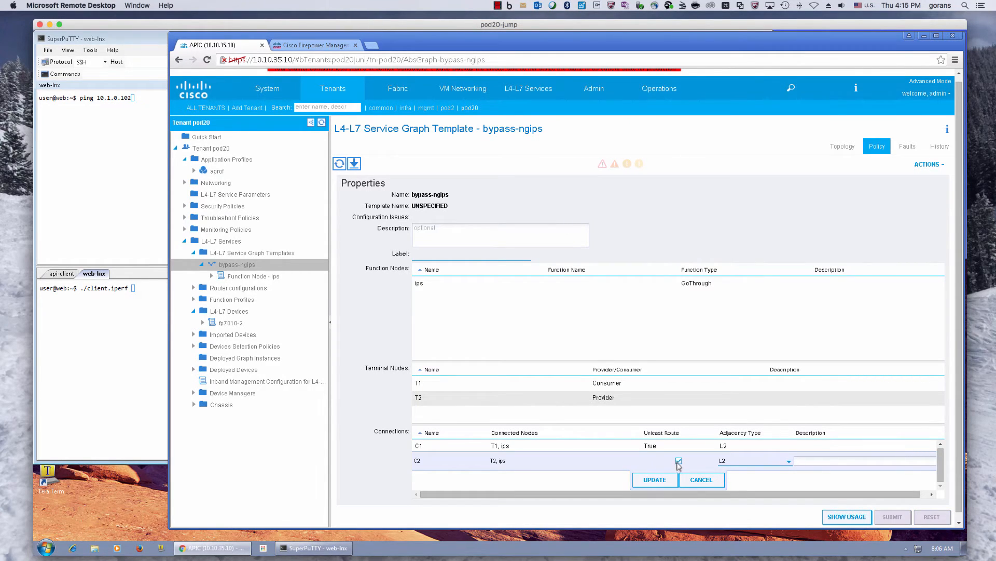
pyautogui.click(654, 479)
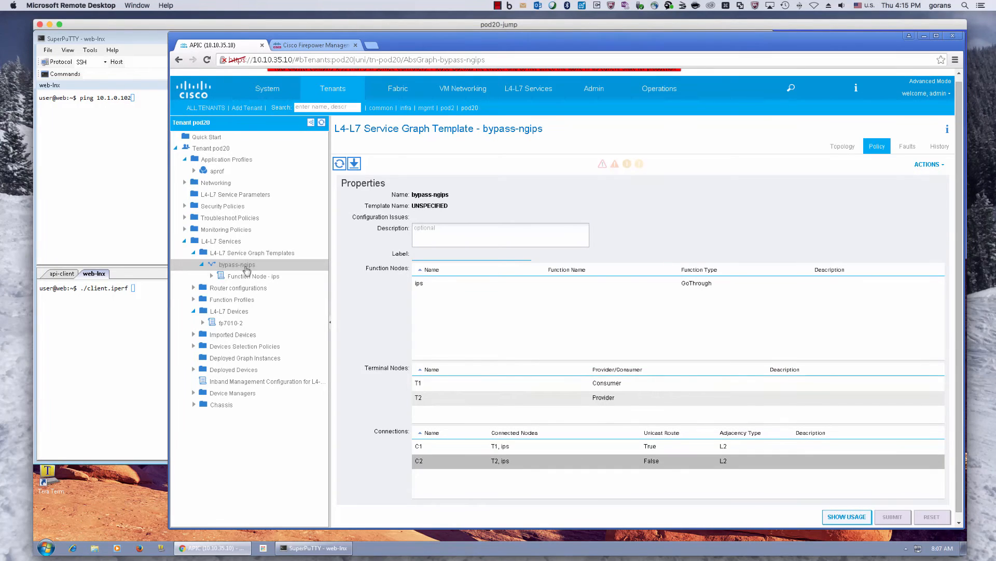
# Apply bypass-ngips with consumer pod20/aprof/epg-web and a new contract named web-to-app.
pyautogui.rightClick(236, 263)
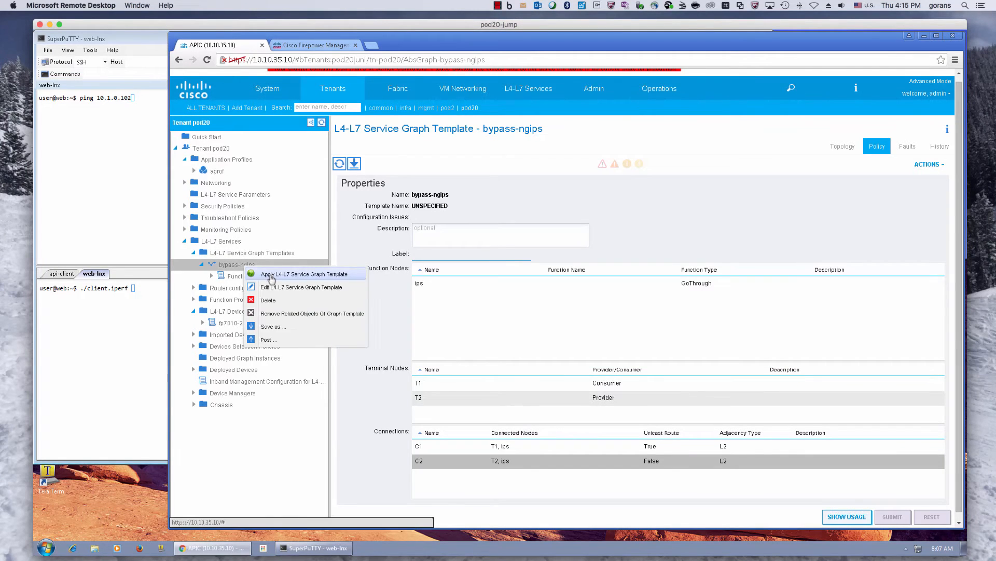
pyautogui.click(305, 274)
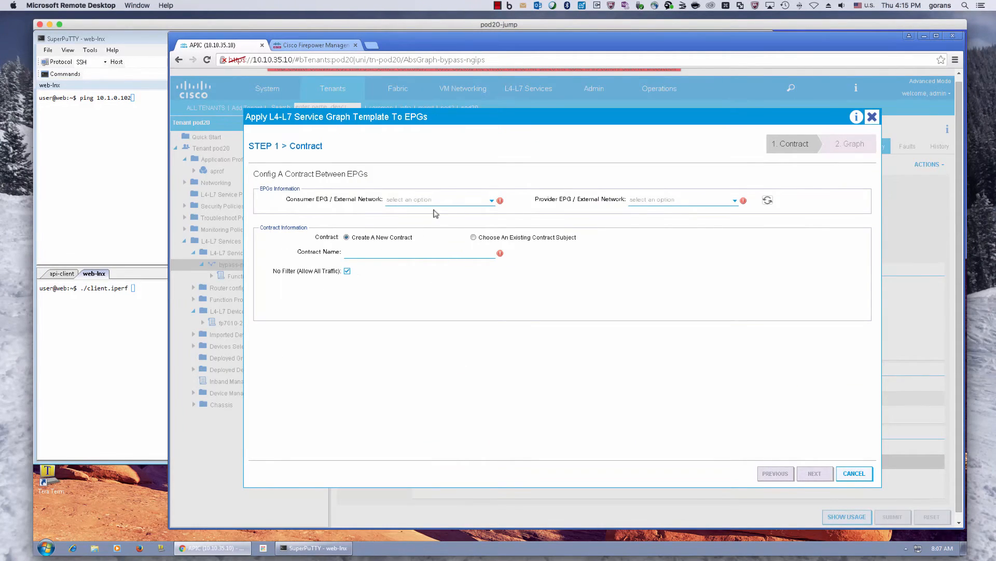
pyautogui.click(438, 199)
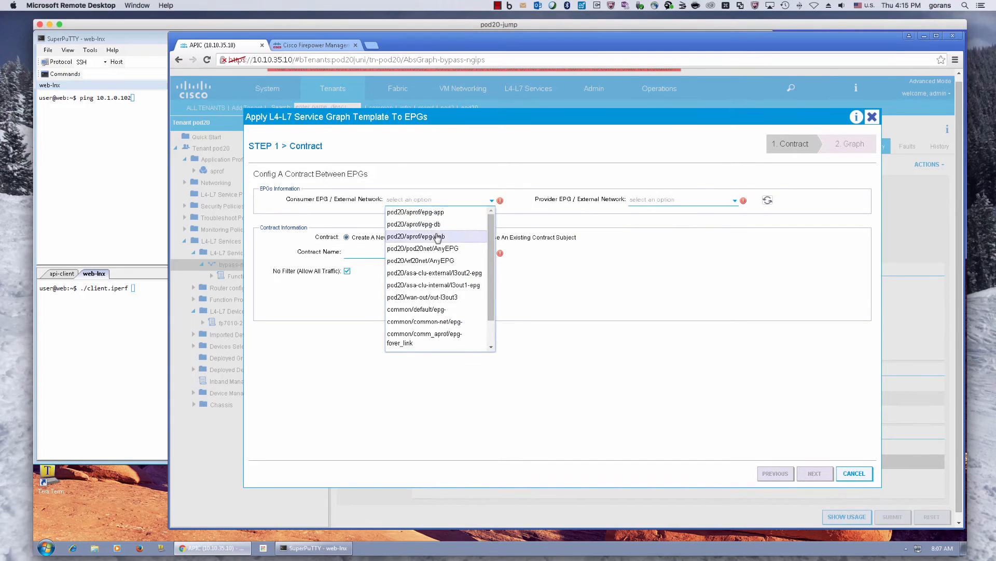
pyautogui.click(415, 236)
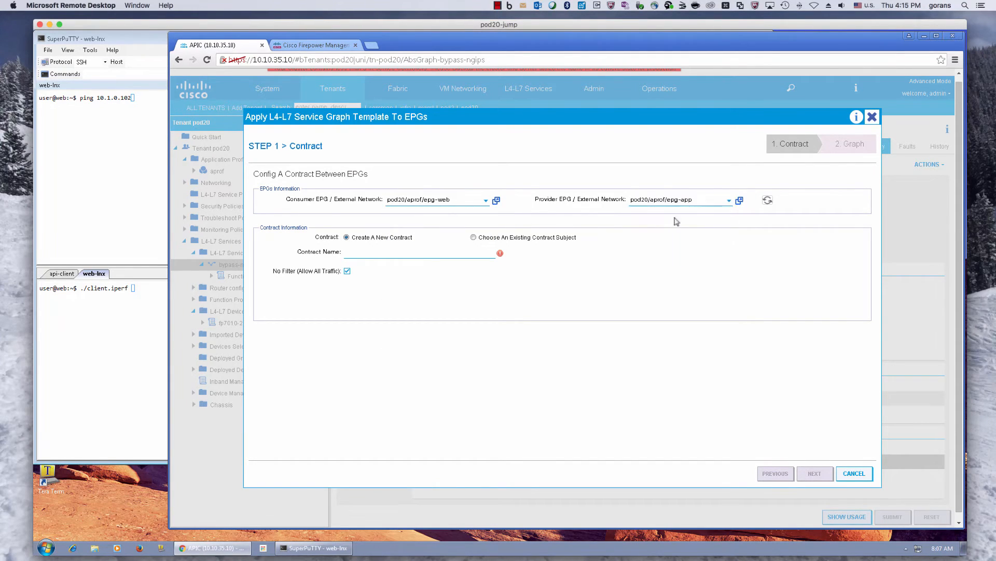
pyautogui.write('web')
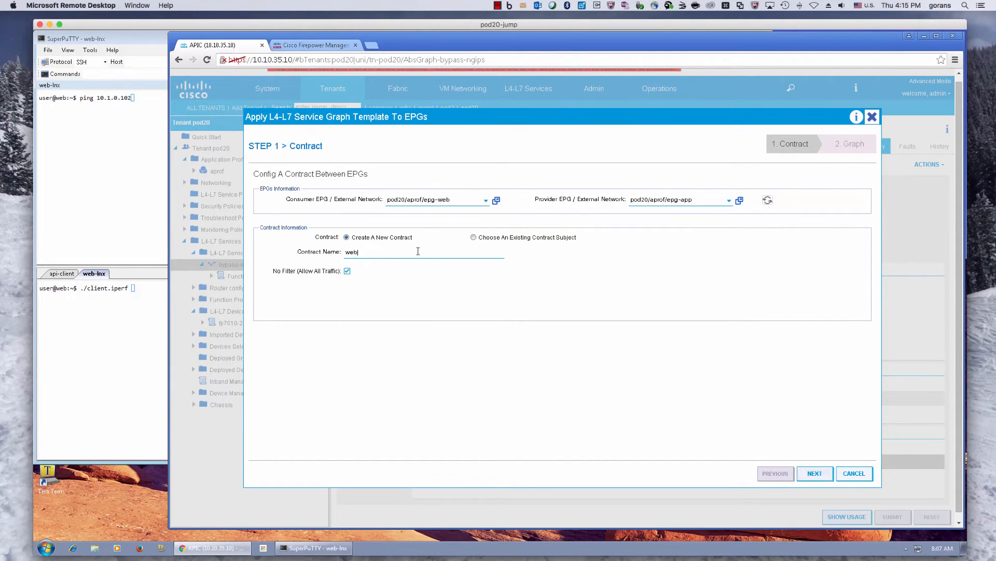
pyautogui.write('-to-app')
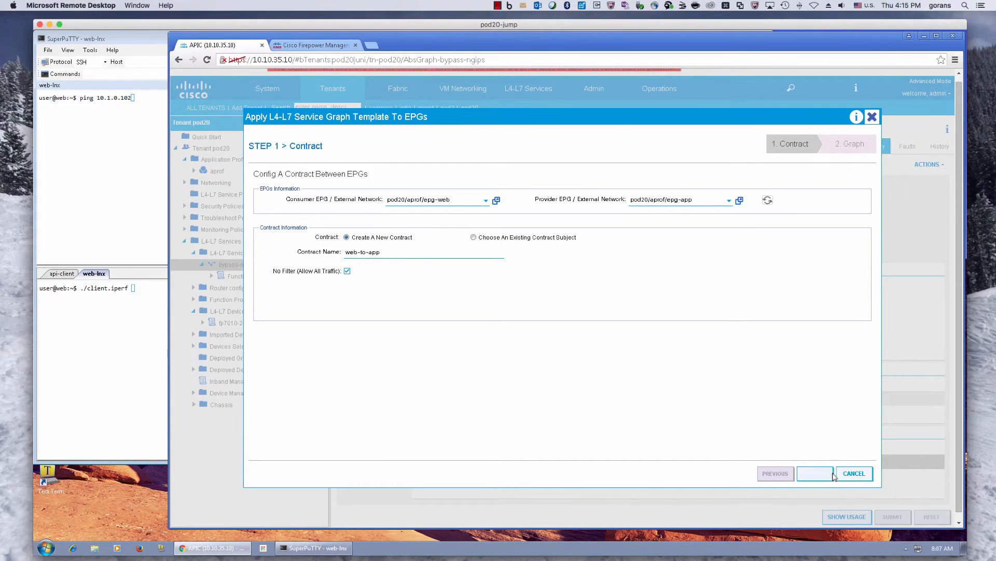
pyautogui.moveTo(816, 473)
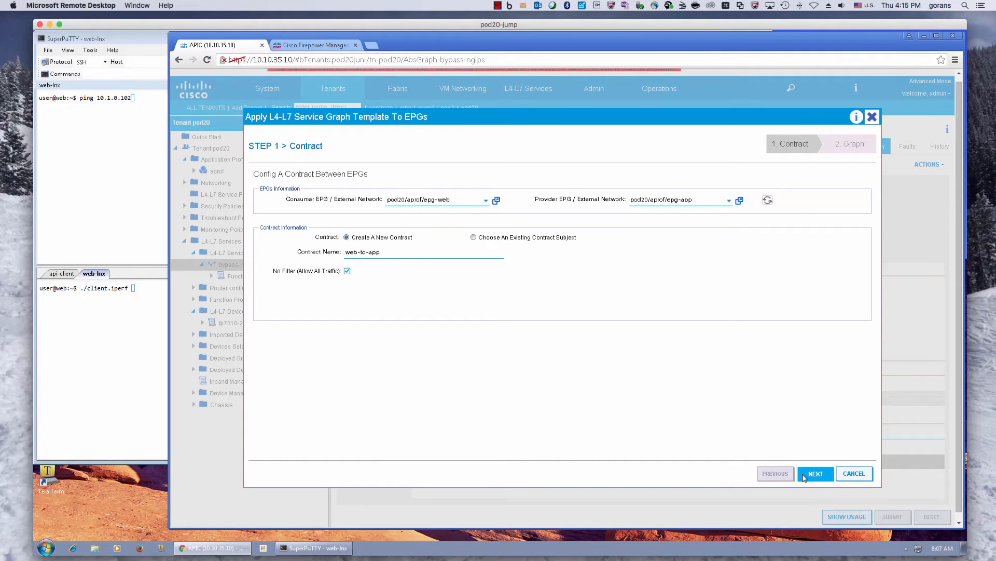
# Set fp7010-2's consumer cluster interface to web and provider interface to app.
pyautogui.click(816, 473)
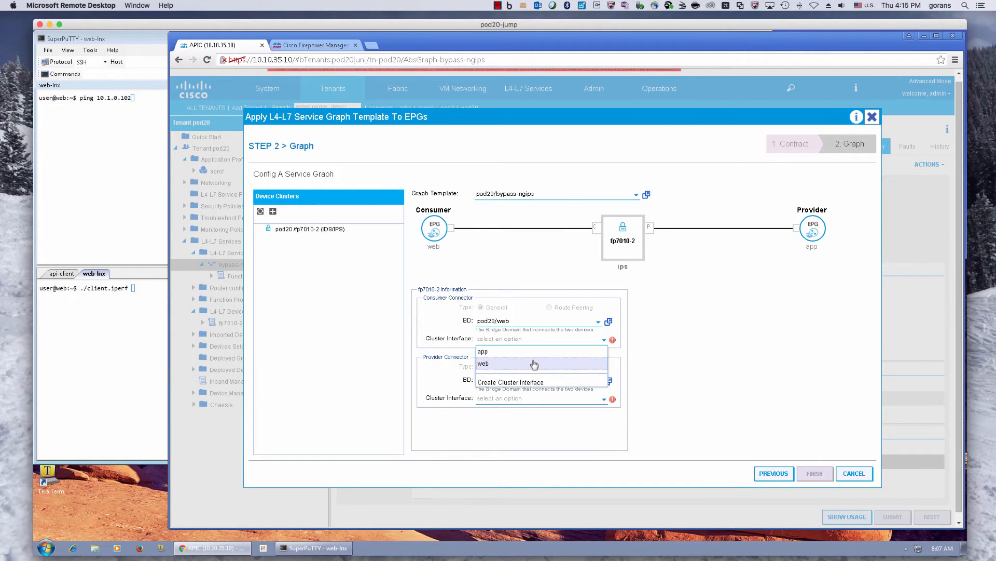
pyautogui.click(483, 364)
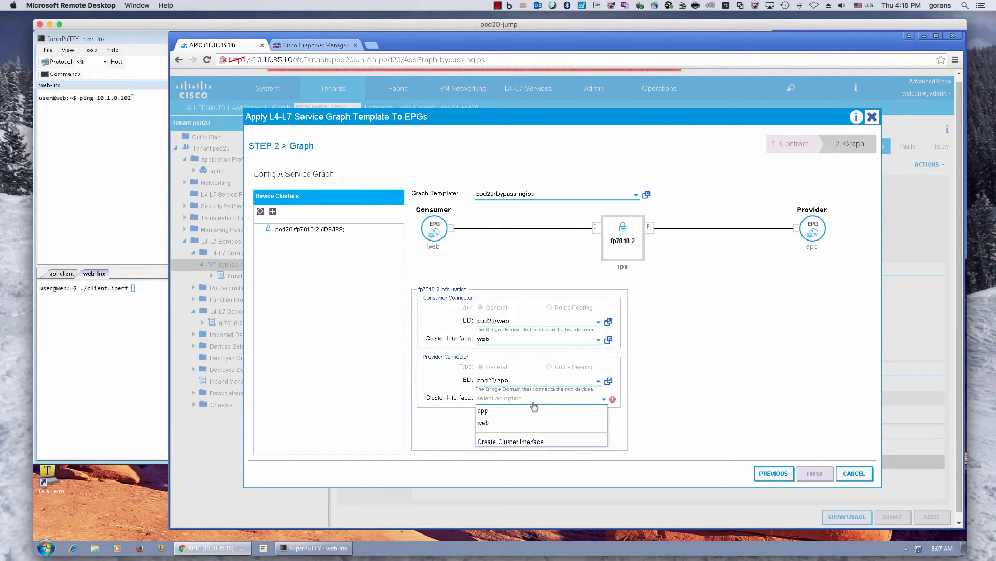
pyautogui.moveTo(527, 411)
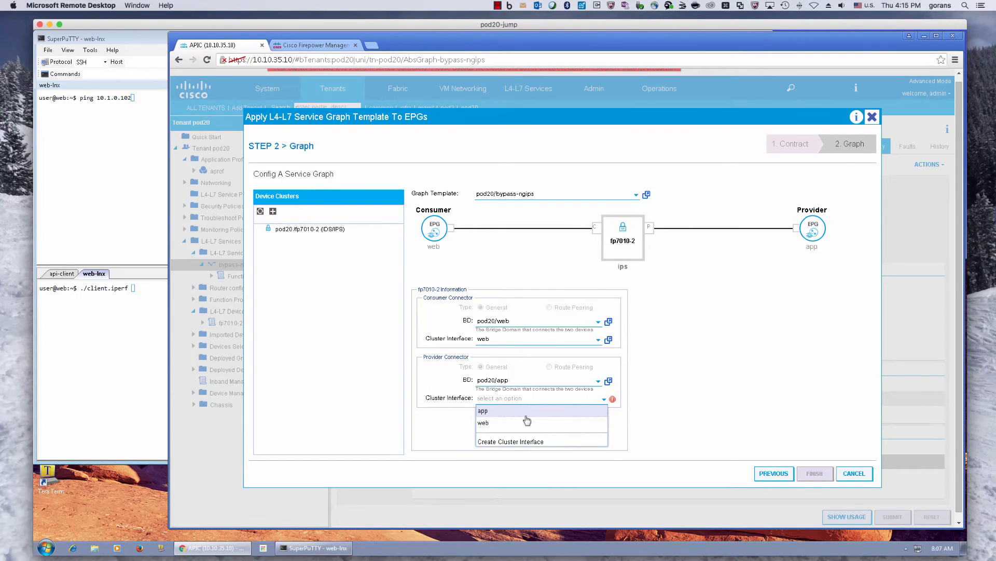
pyautogui.click(482, 411)
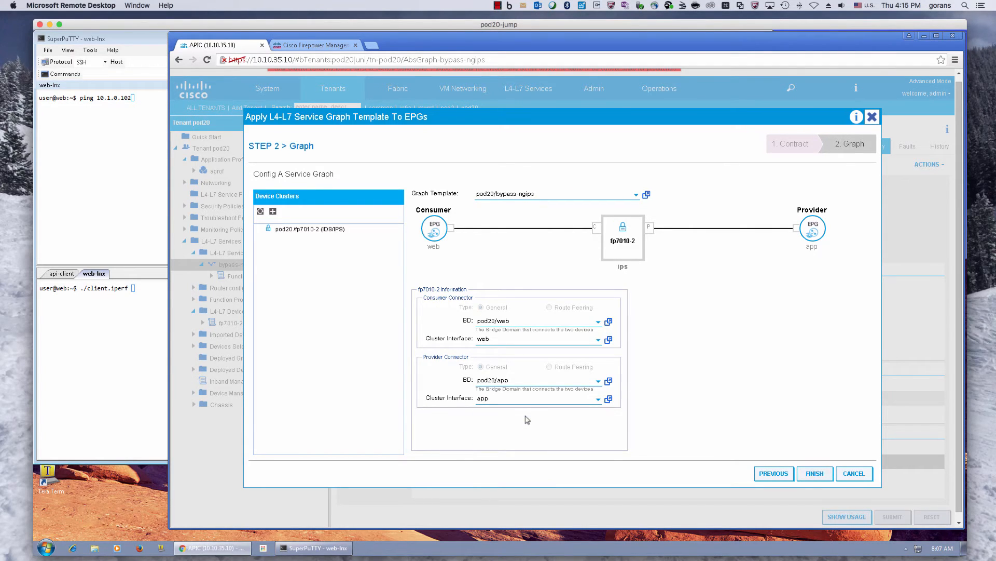
pyautogui.moveTo(176, 282)
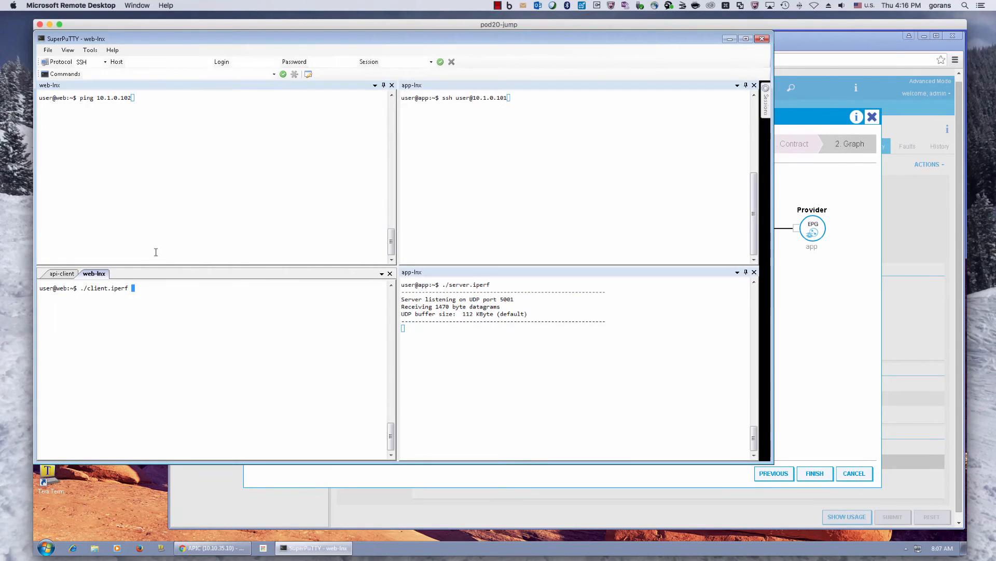
pyautogui.moveTo(80, 89)
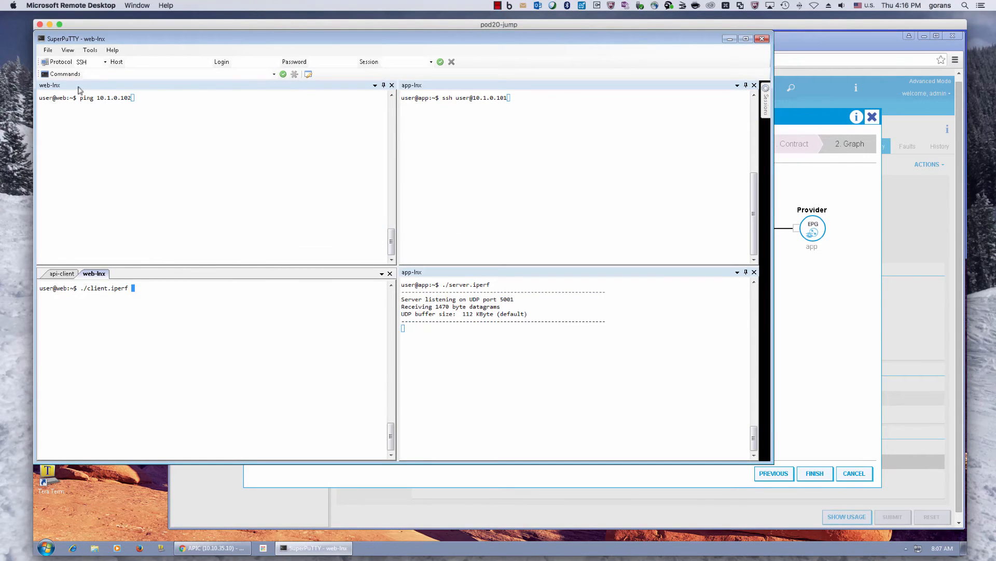
pyautogui.moveTo(251, 226)
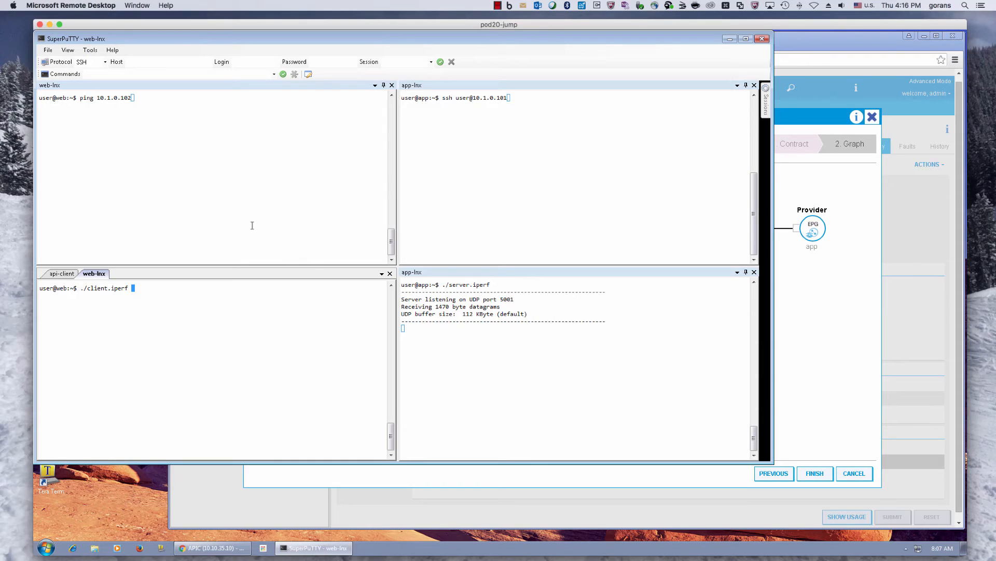
# Ping 10.1.0.102 from web-lnx, see it unreachable, and return to the APIC wizard.
pyautogui.press('Return')
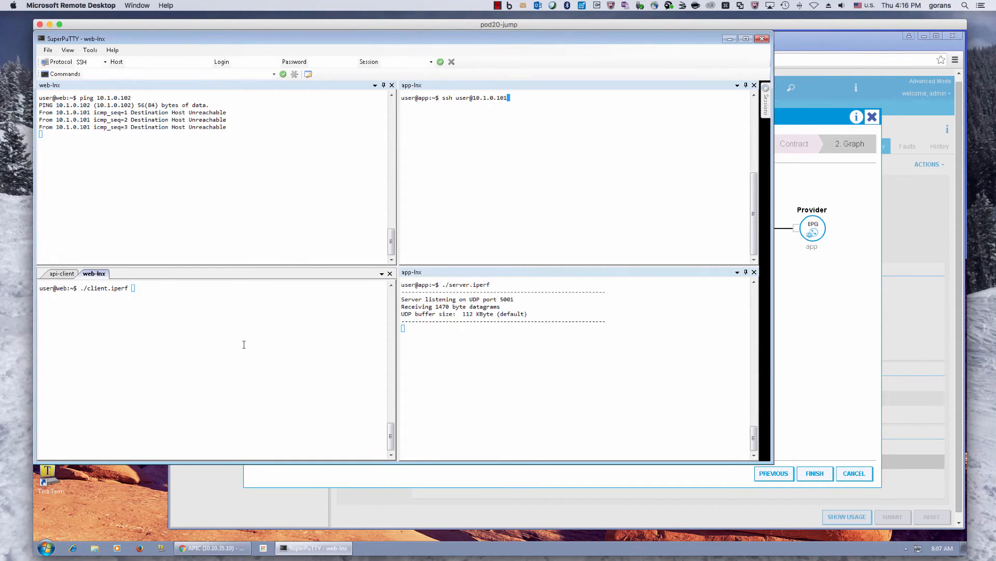
pyautogui.moveTo(296, 335)
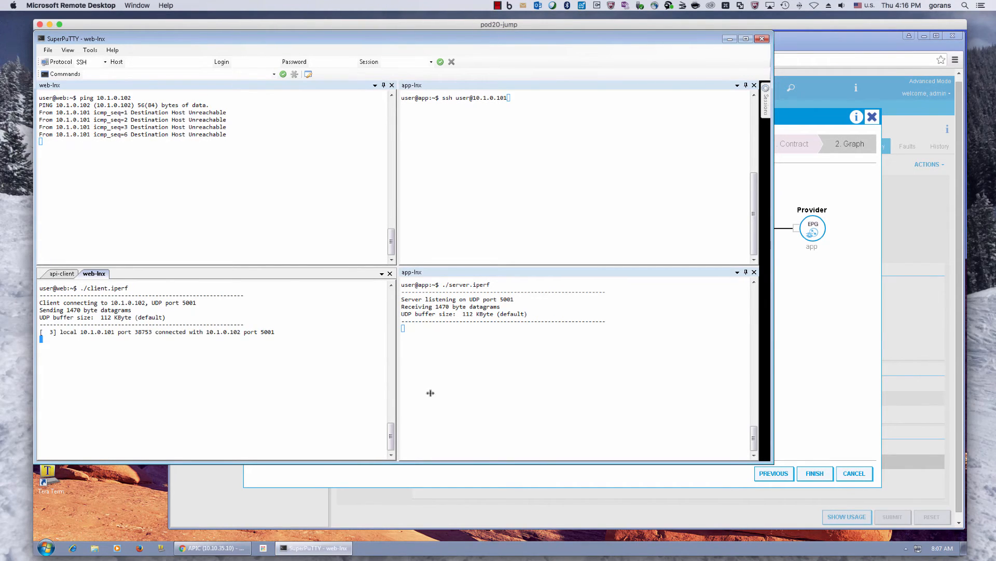
pyautogui.click(213, 547)
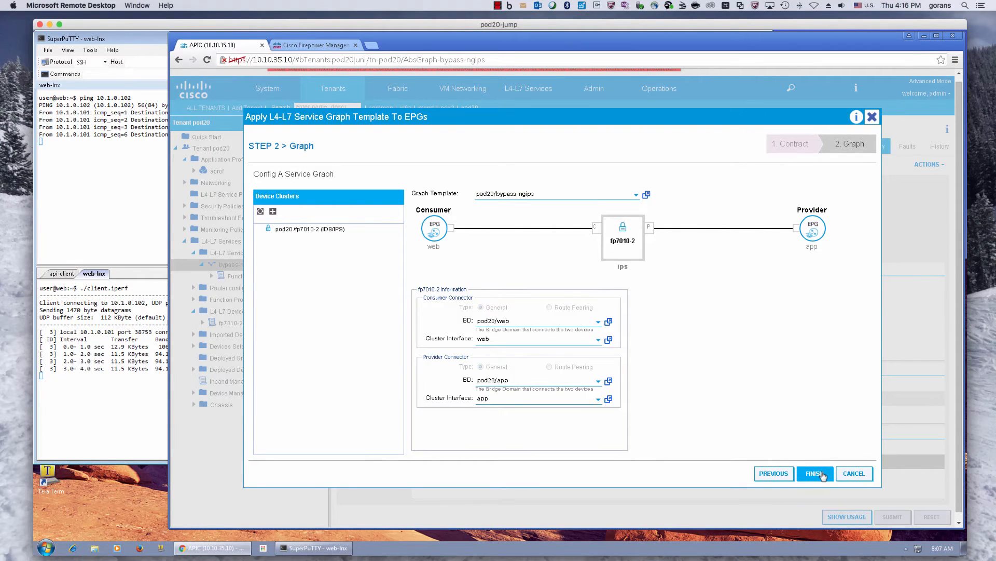
# Finish the wizard, deploying web-to-app-bypass-ngips-pod20 so traffic to 10.1.0.102 succeeds.
pyautogui.click(816, 473)
pyautogui.write('ssh user@10.1.0.101')
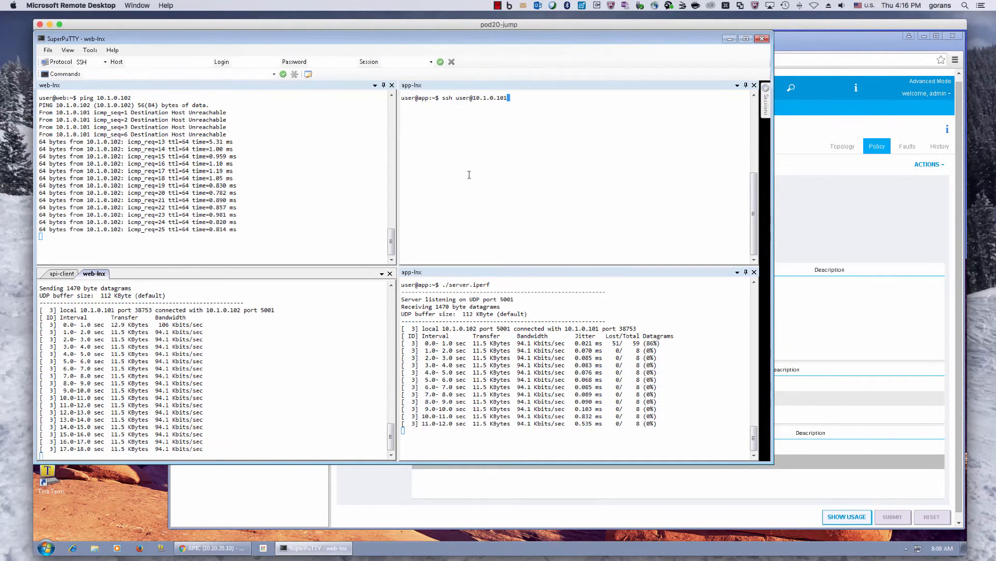
pyautogui.press('Return')
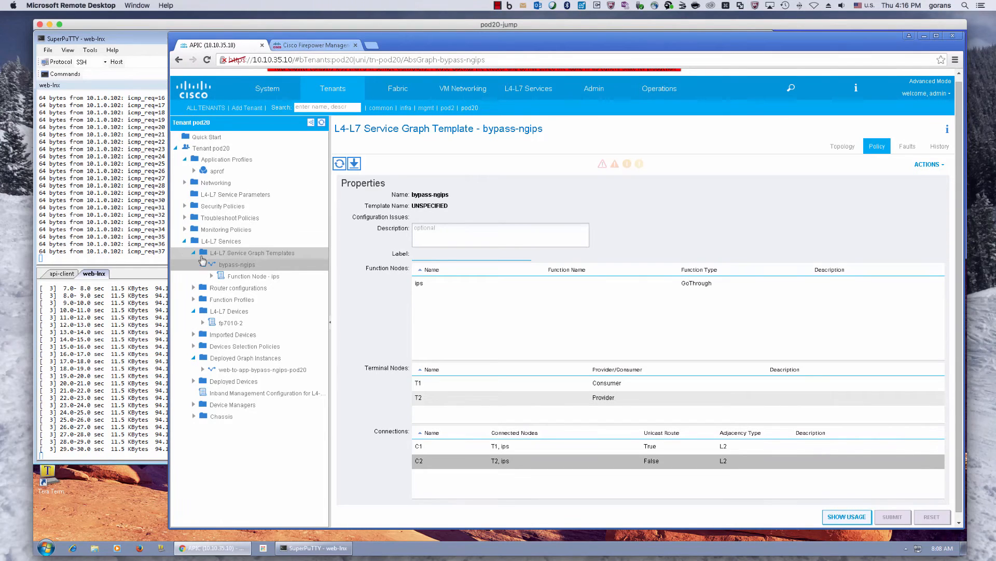
# Check the web-to-app contract subject uses bypass-ngips, then switch to Firepower Management Center.
pyautogui.click(184, 206)
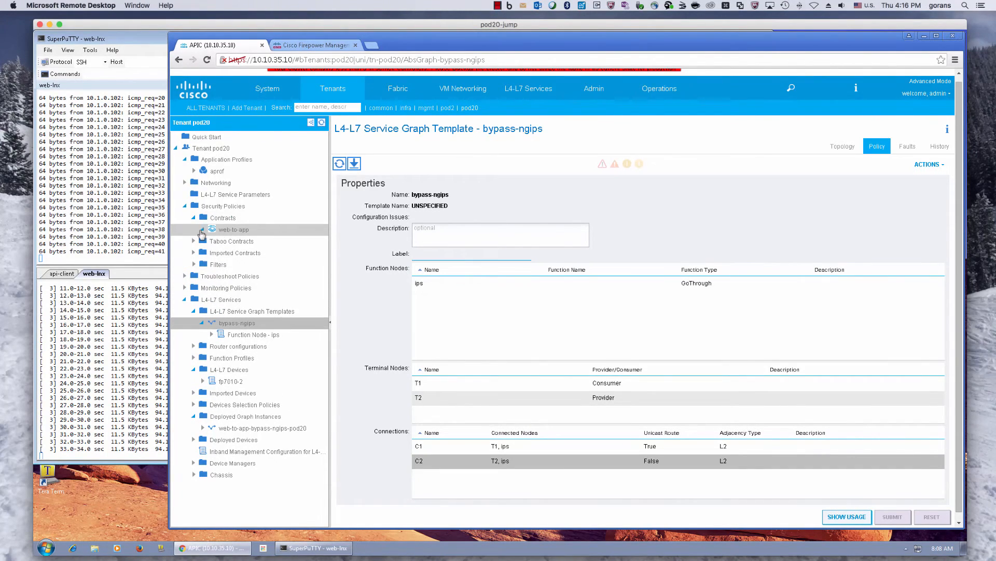
pyautogui.click(236, 239)
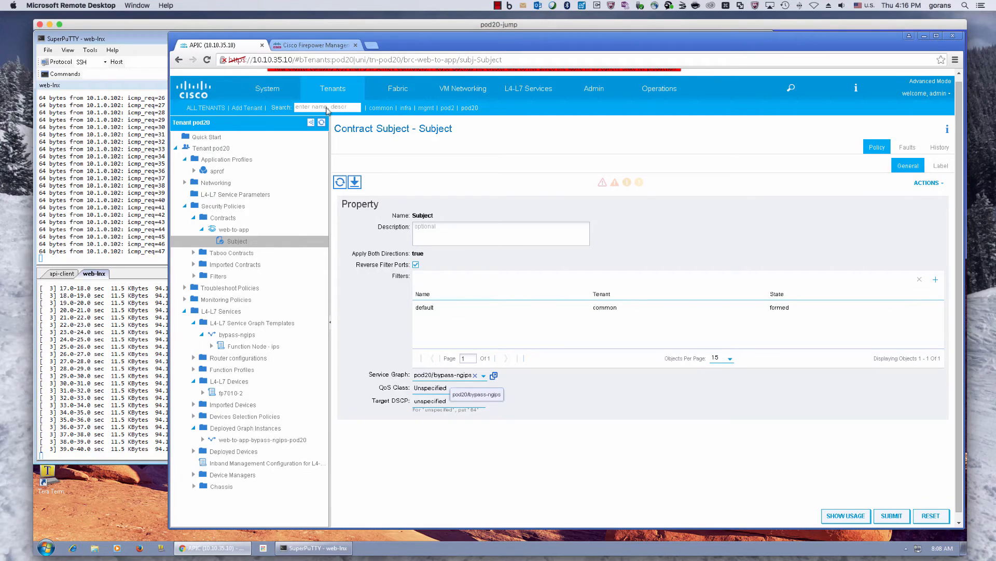
pyautogui.click(313, 44)
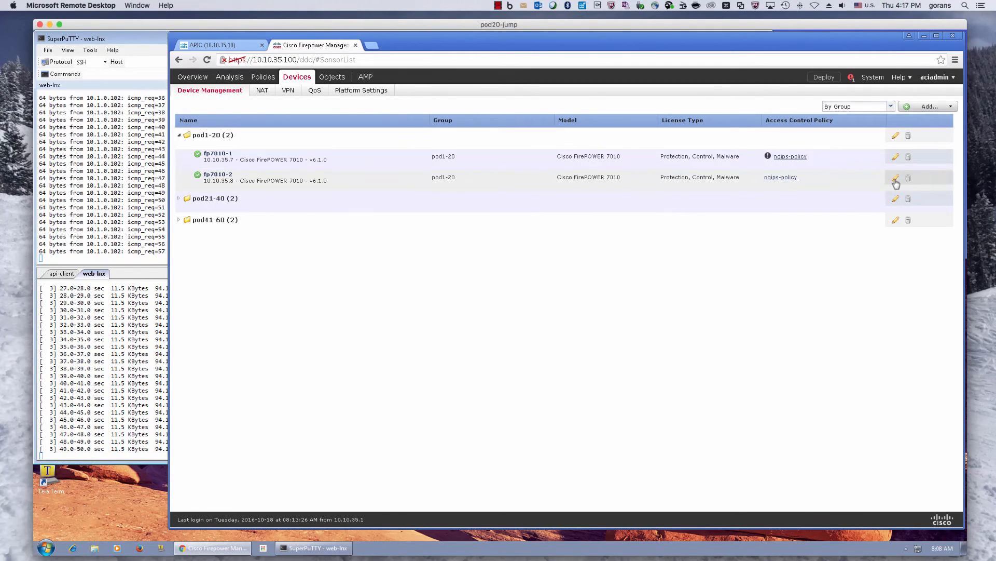
# Inspect fp7010-2's ips-bypass inline set for FailSafe and Bypass Mode, cancelling without changes.
pyautogui.click(896, 179)
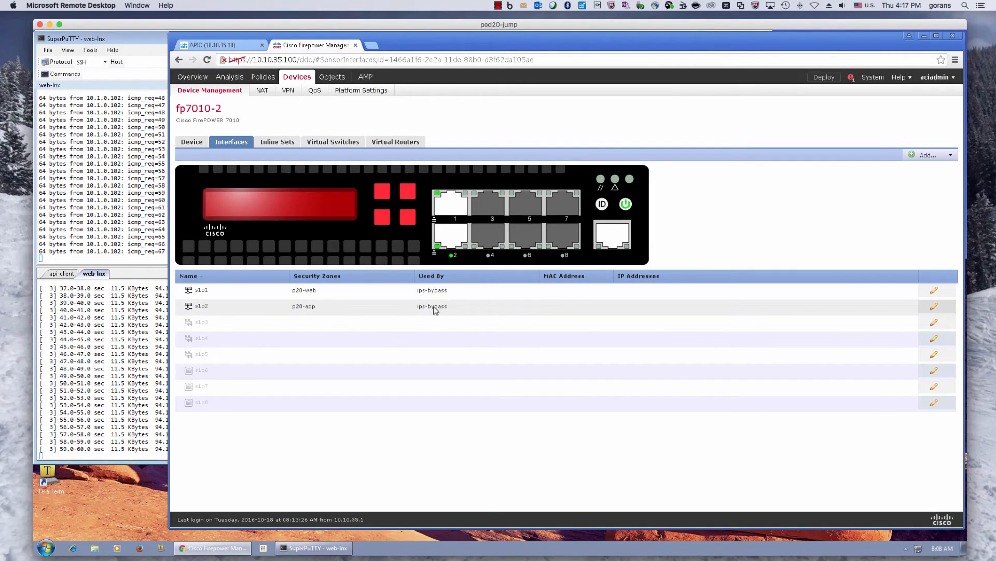
pyautogui.click(276, 141)
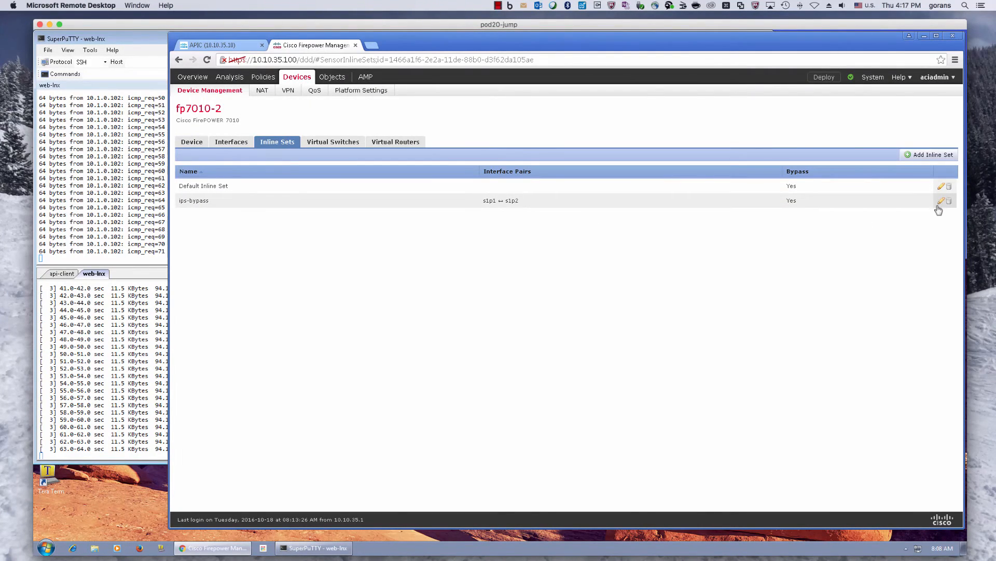
pyautogui.click(942, 201)
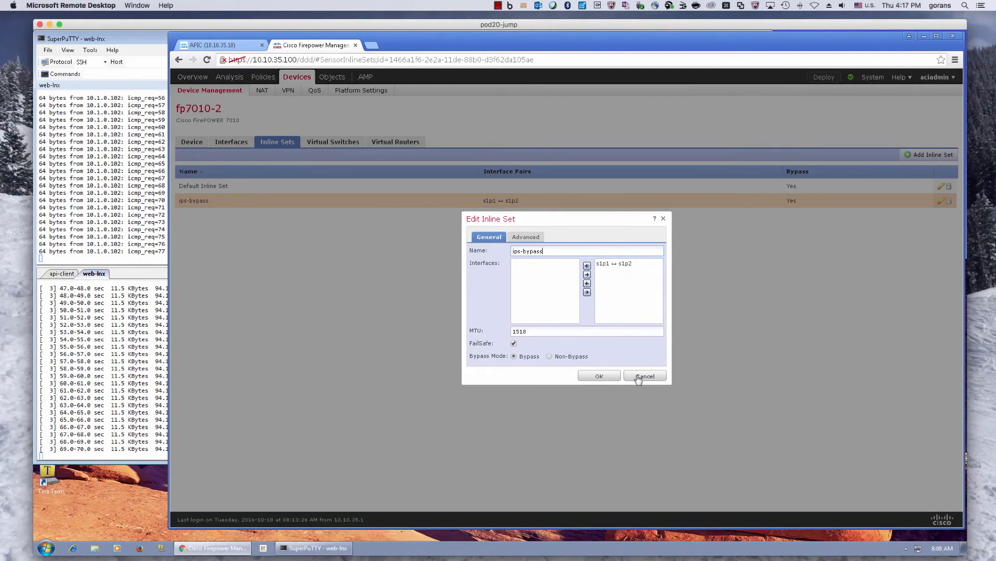
pyautogui.click(644, 375)
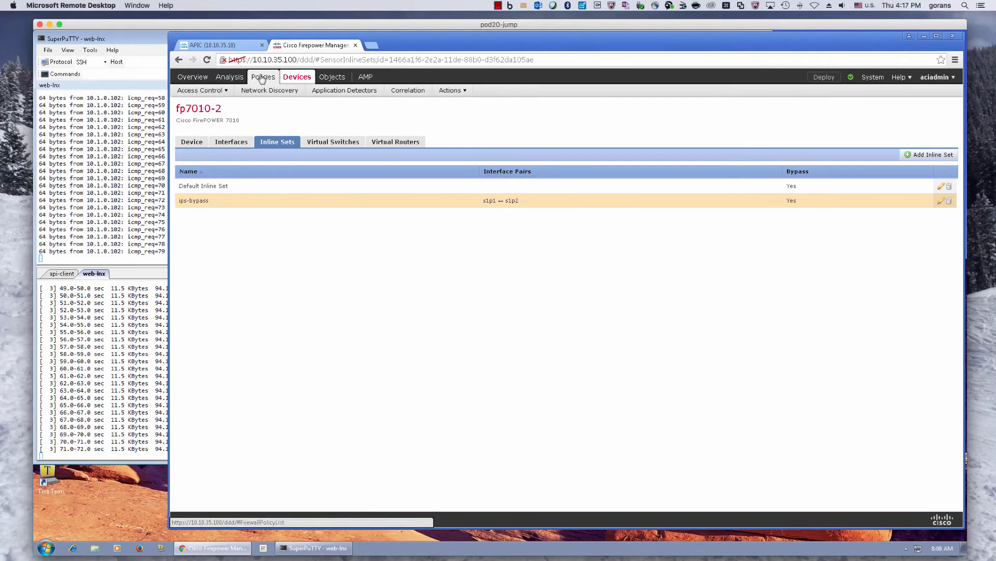
# Review ngips-policy rules, then list connection events between 10.1.0.101 and 10.1.0.102.
pyautogui.click(265, 75)
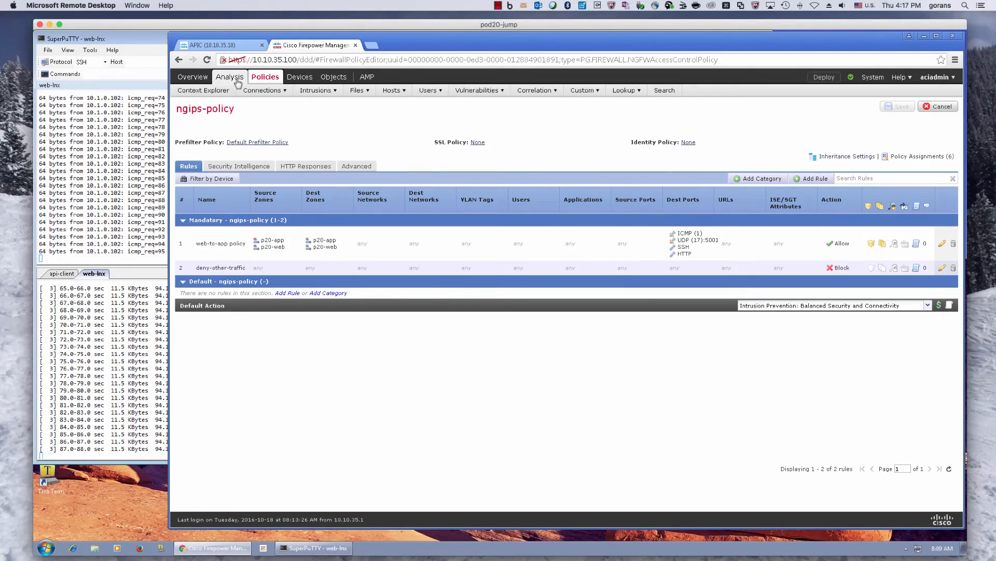
pyautogui.click(262, 89)
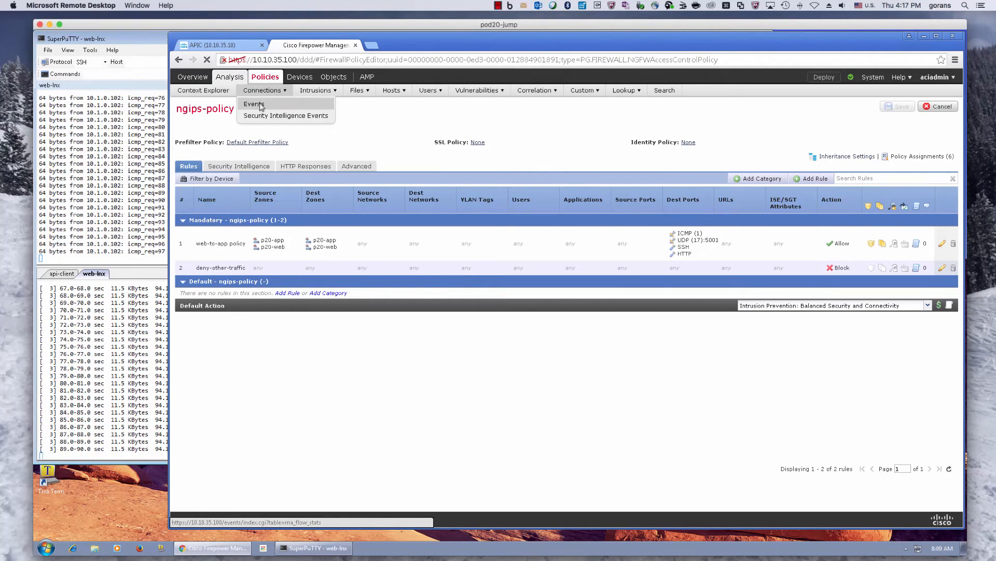
pyautogui.click(253, 104)
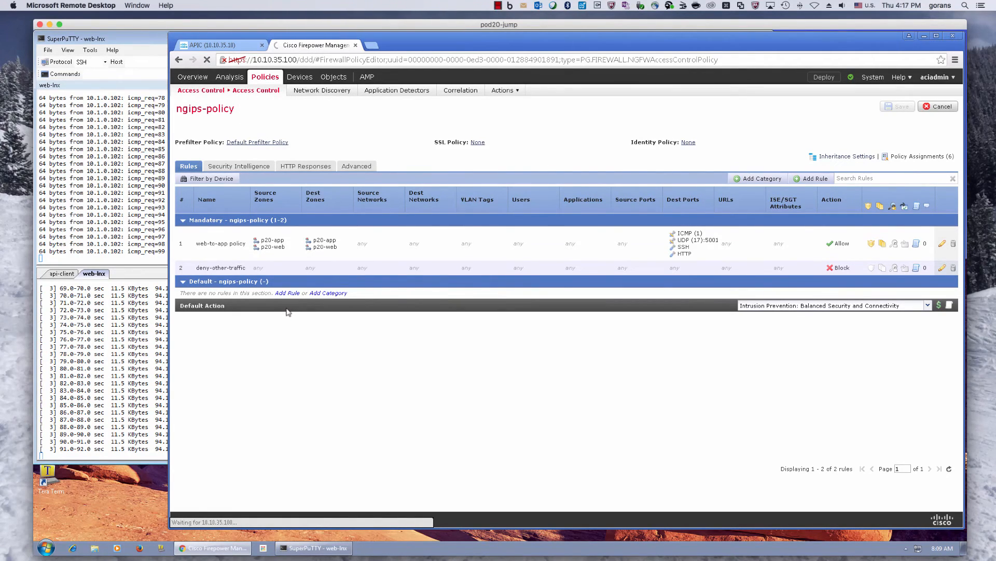
pyautogui.click(230, 76)
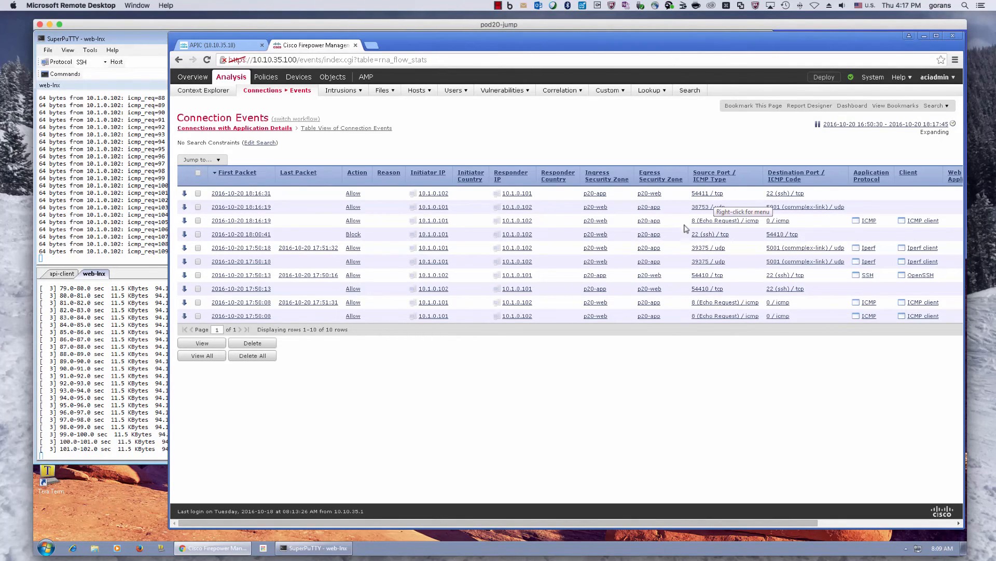
pyautogui.moveTo(437, 392)
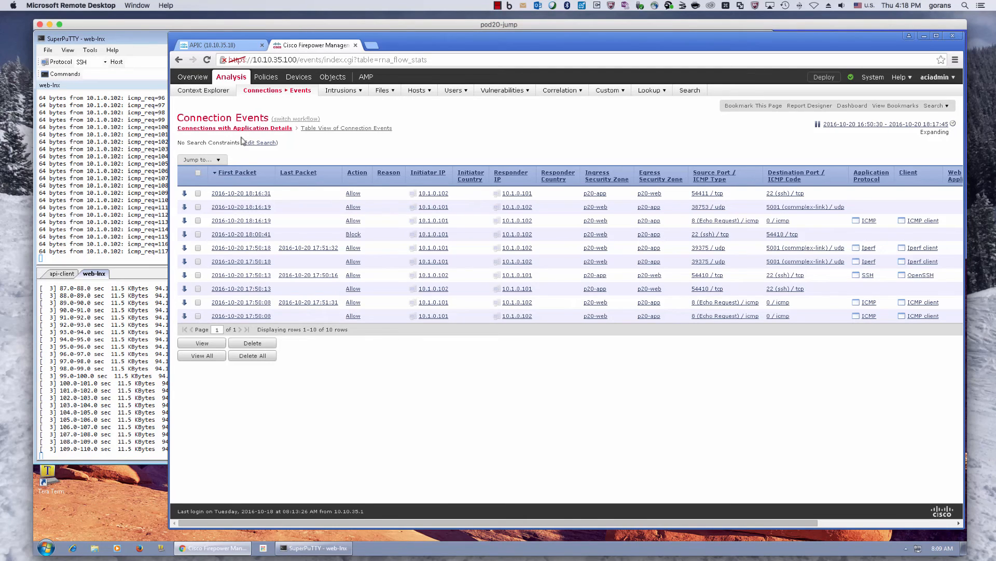
# Show fp7010-2's device summary from the pod1-20 group: FirePOWER 7010, 6.1.0, healthy, bypass enabled.
pyautogui.click(295, 77)
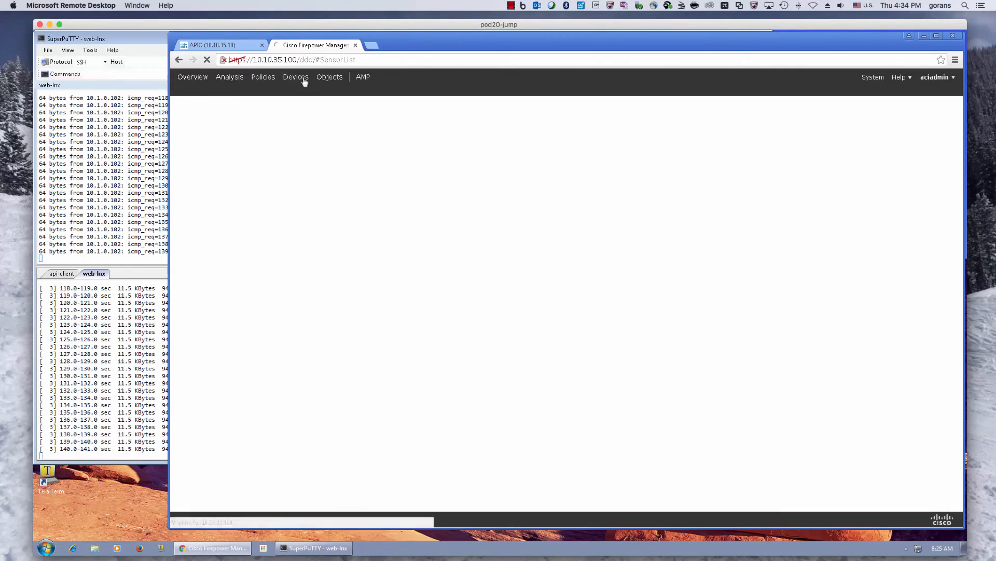
pyautogui.click(296, 76)
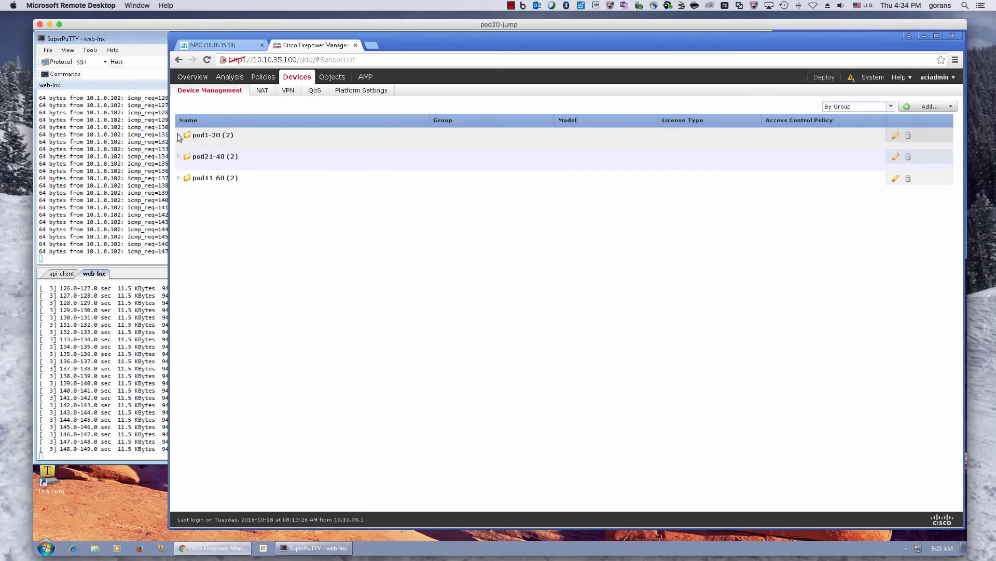
pyautogui.click(179, 135)
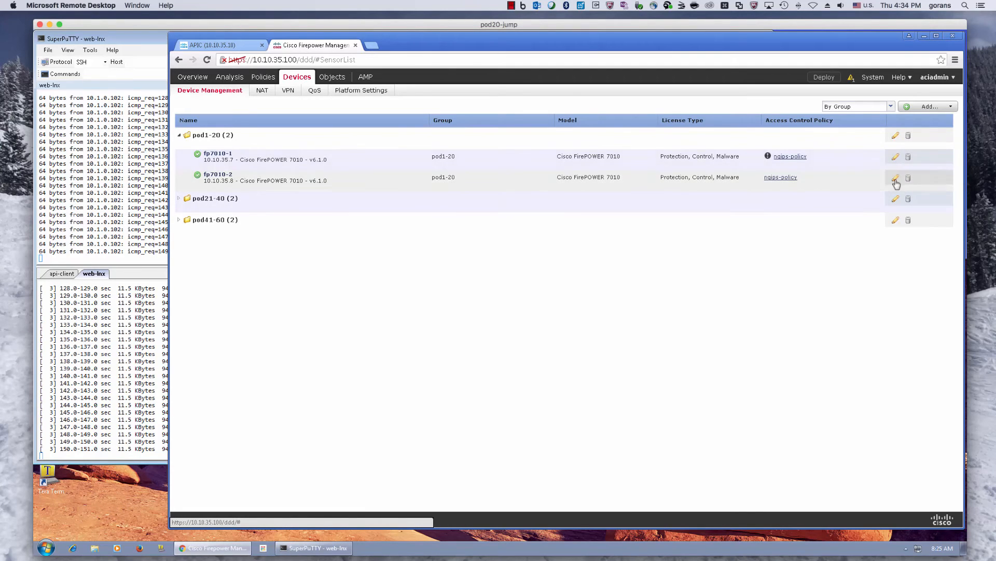
pyautogui.click(896, 177)
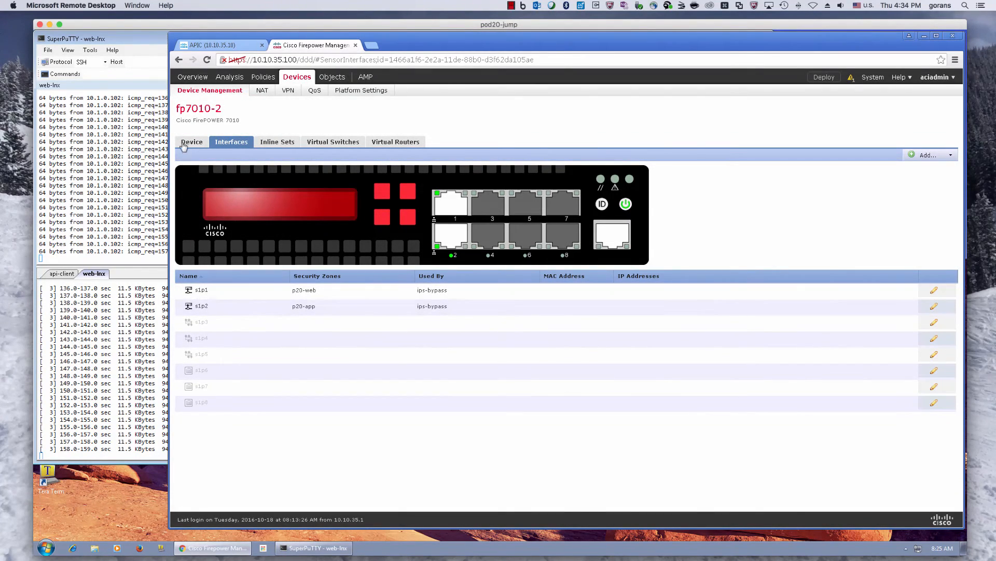
pyautogui.click(191, 143)
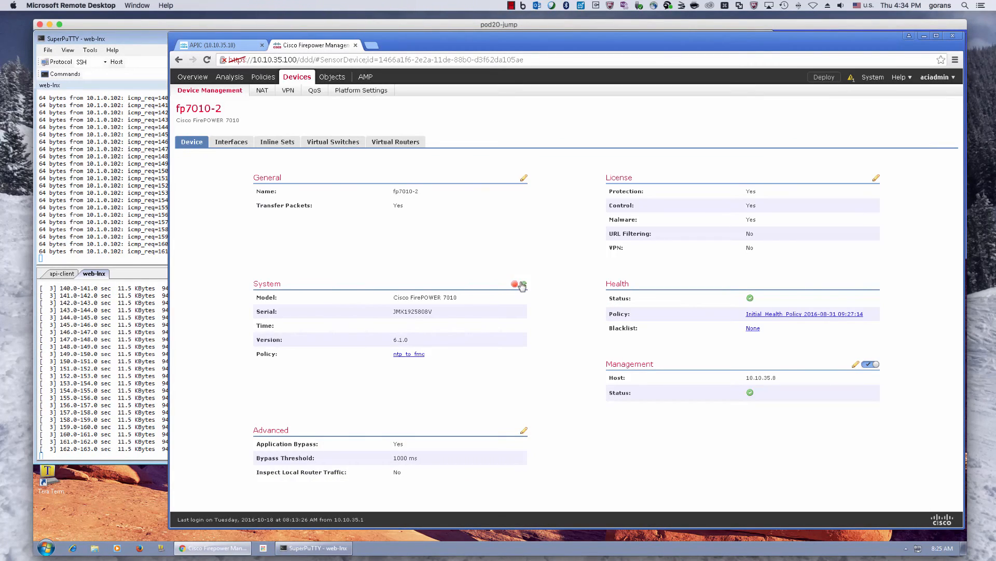
# Issue a restart of fp7010-2 and confirm it, causing a brief iperf outage.
pyautogui.click(515, 285)
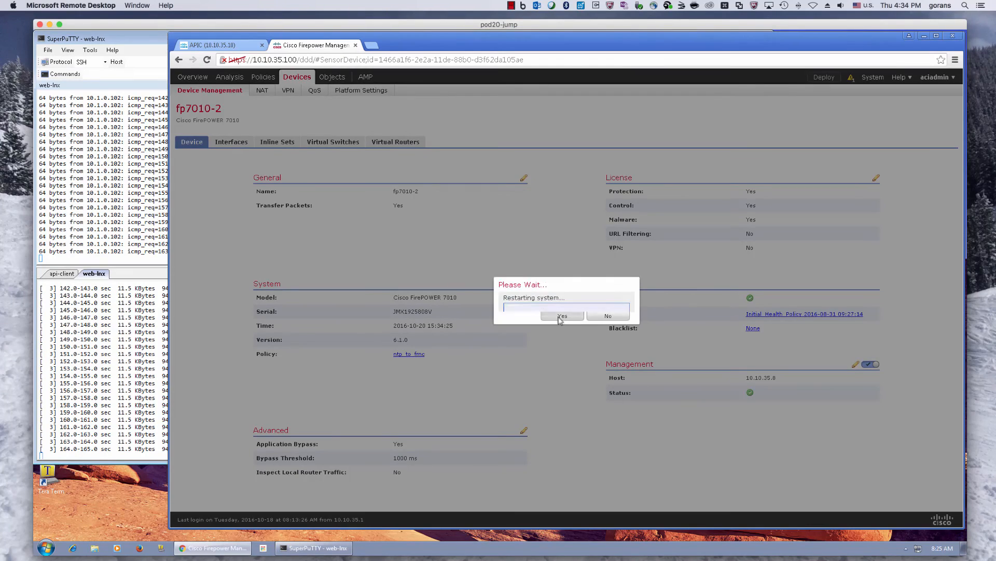
pyautogui.click(562, 316)
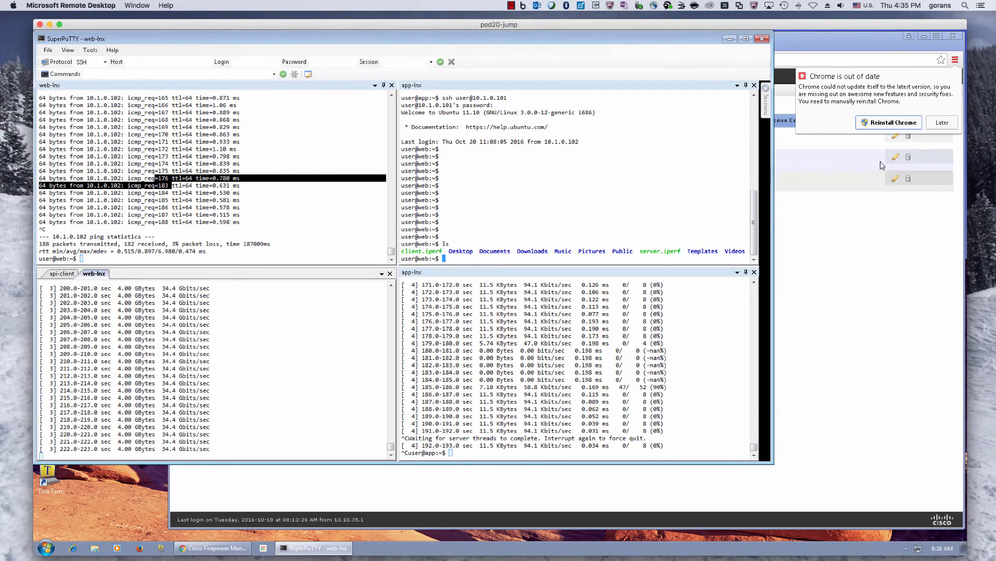
# Check fp7010-2's interfaces post-reboot, then return to the APIC web-to-app contract subject.
pyautogui.click(217, 549)
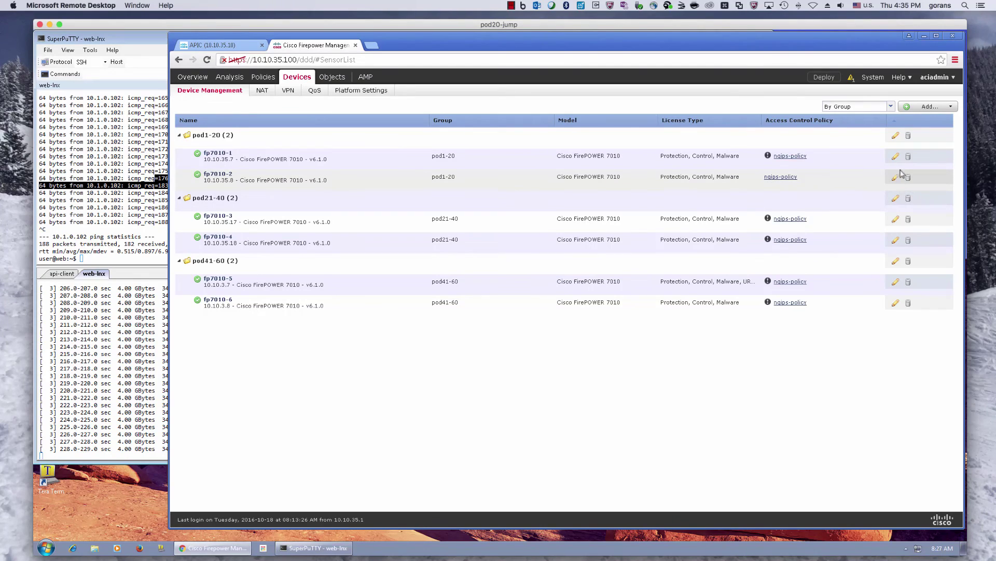
pyautogui.click(895, 176)
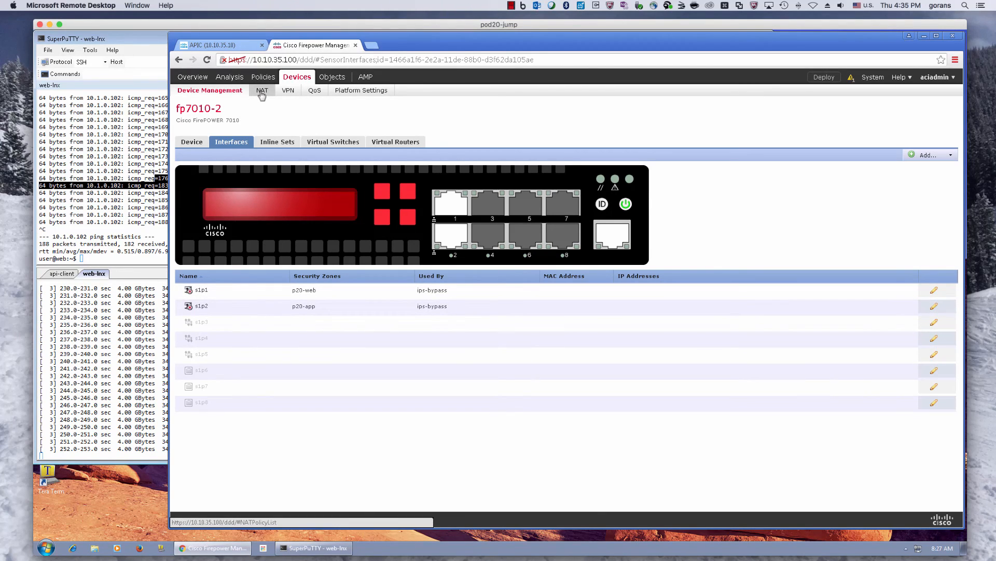
pyautogui.click(216, 45)
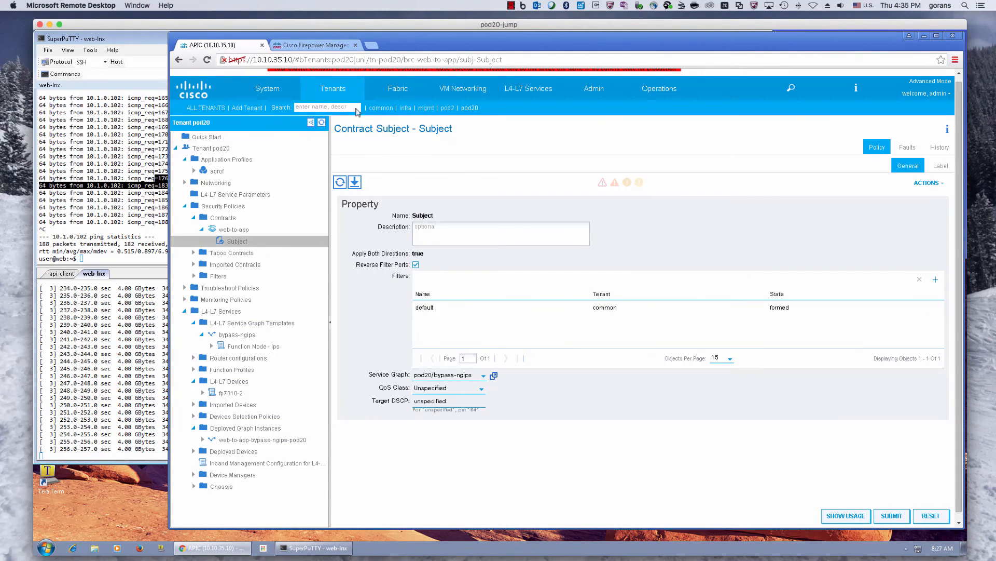
# Navigate Fabric access policies to the fp_aportpg access port policy group.
pyautogui.click(398, 88)
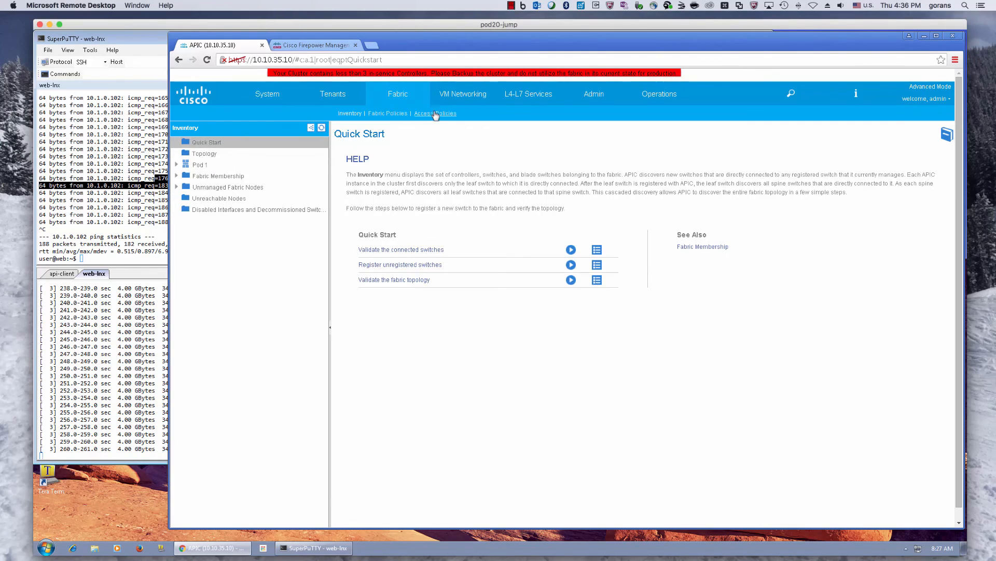
pyautogui.click(435, 113)
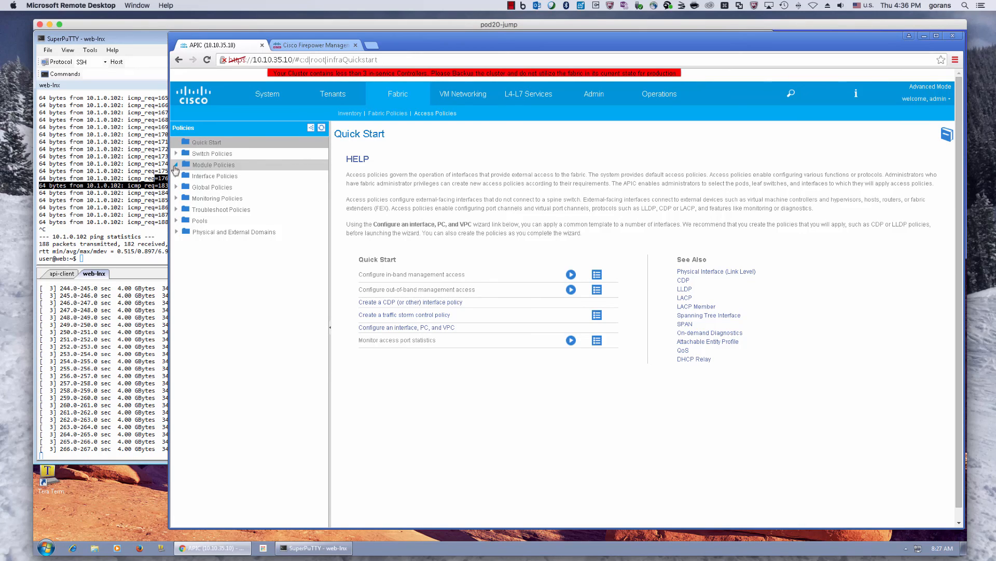
pyautogui.click(177, 176)
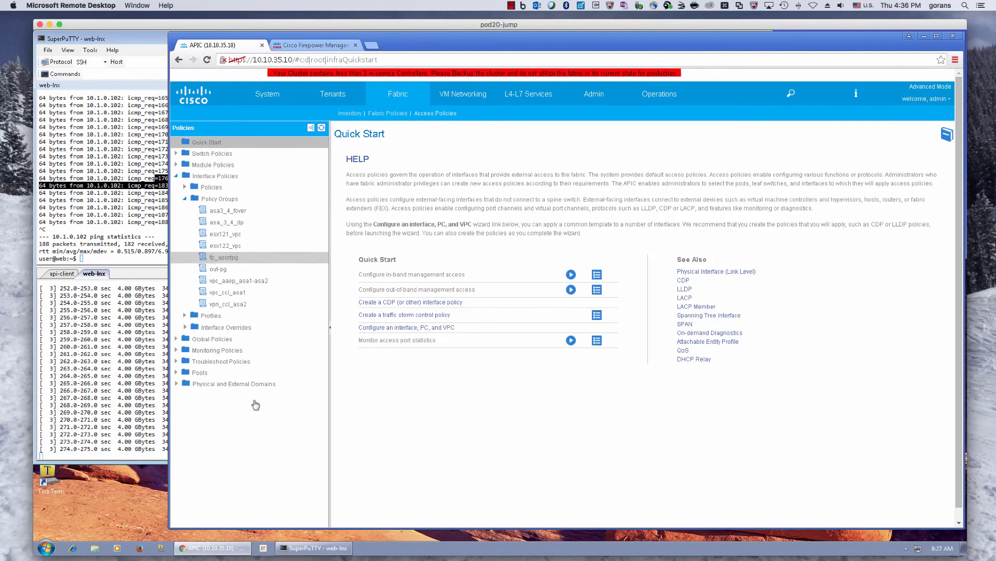
pyautogui.click(224, 257)
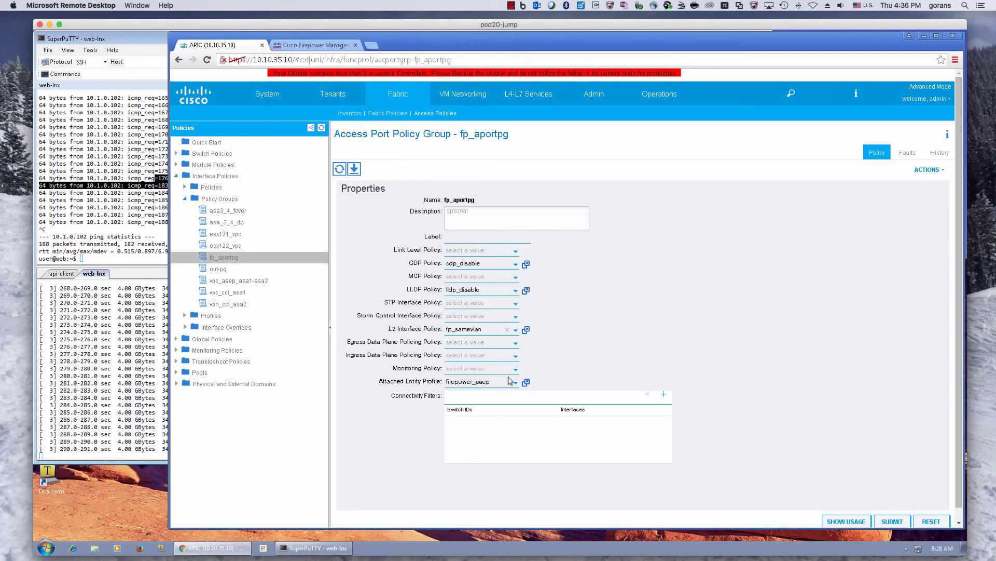
pyautogui.moveTo(532, 341)
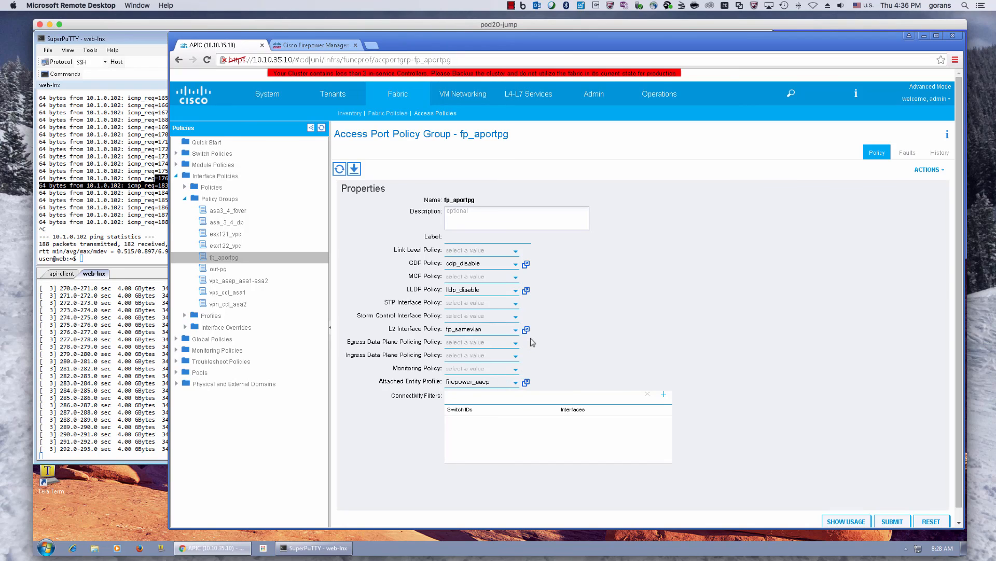
# Review its fp_samevlan L2 interface policy using port-local VLAN scope.
pyautogui.click(525, 329)
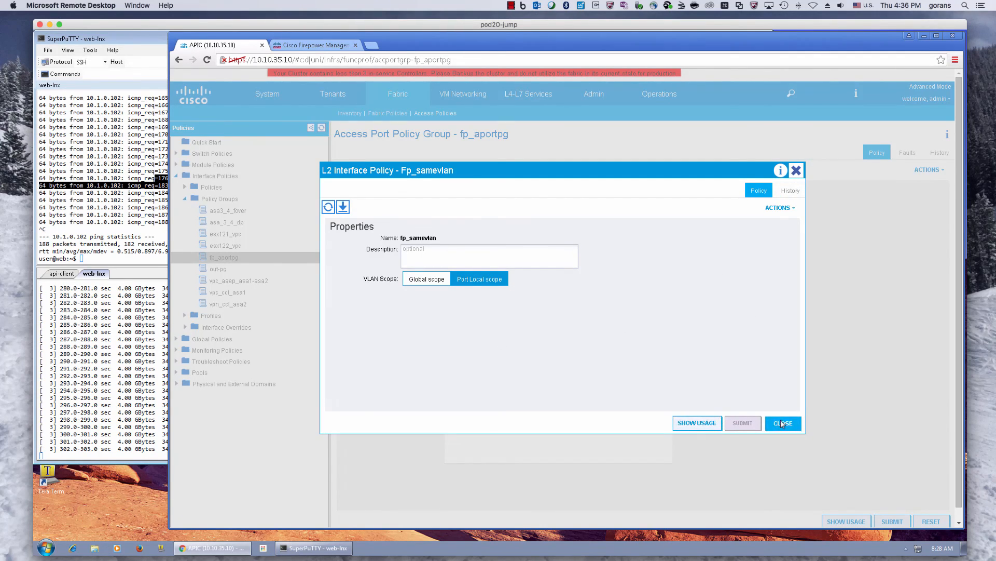
pyautogui.click(782, 424)
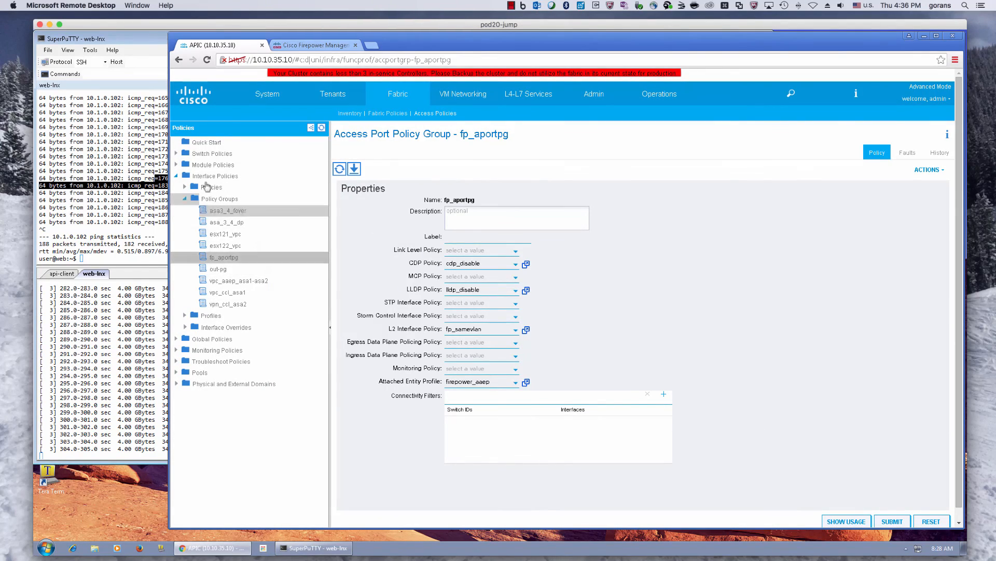